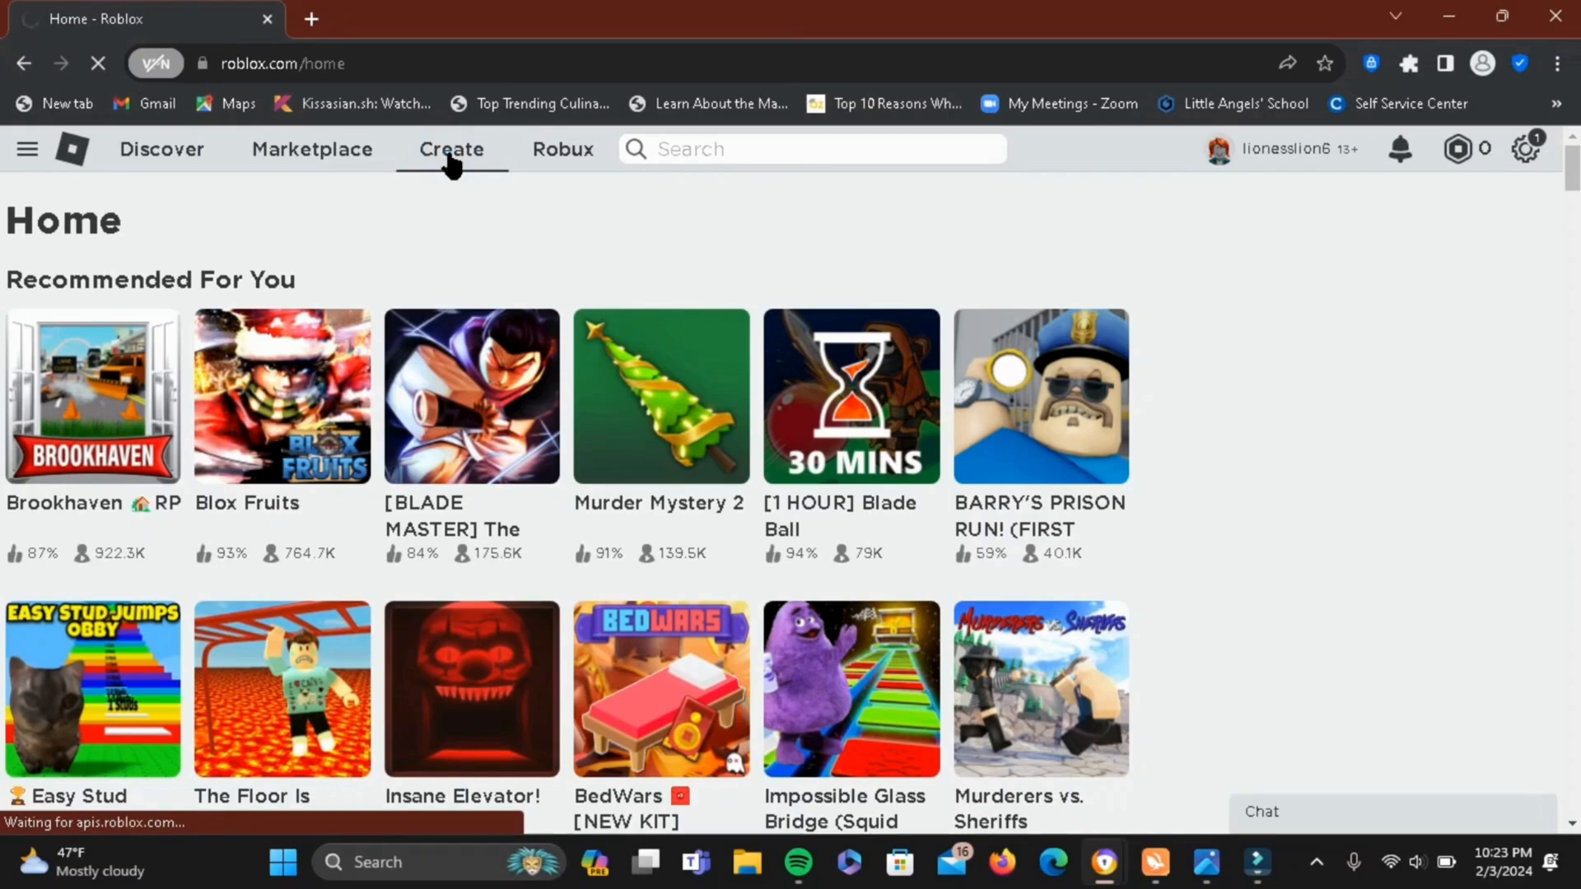
Go from the Roblox home page to the Creator Hub via Create.
left_click(451, 150)
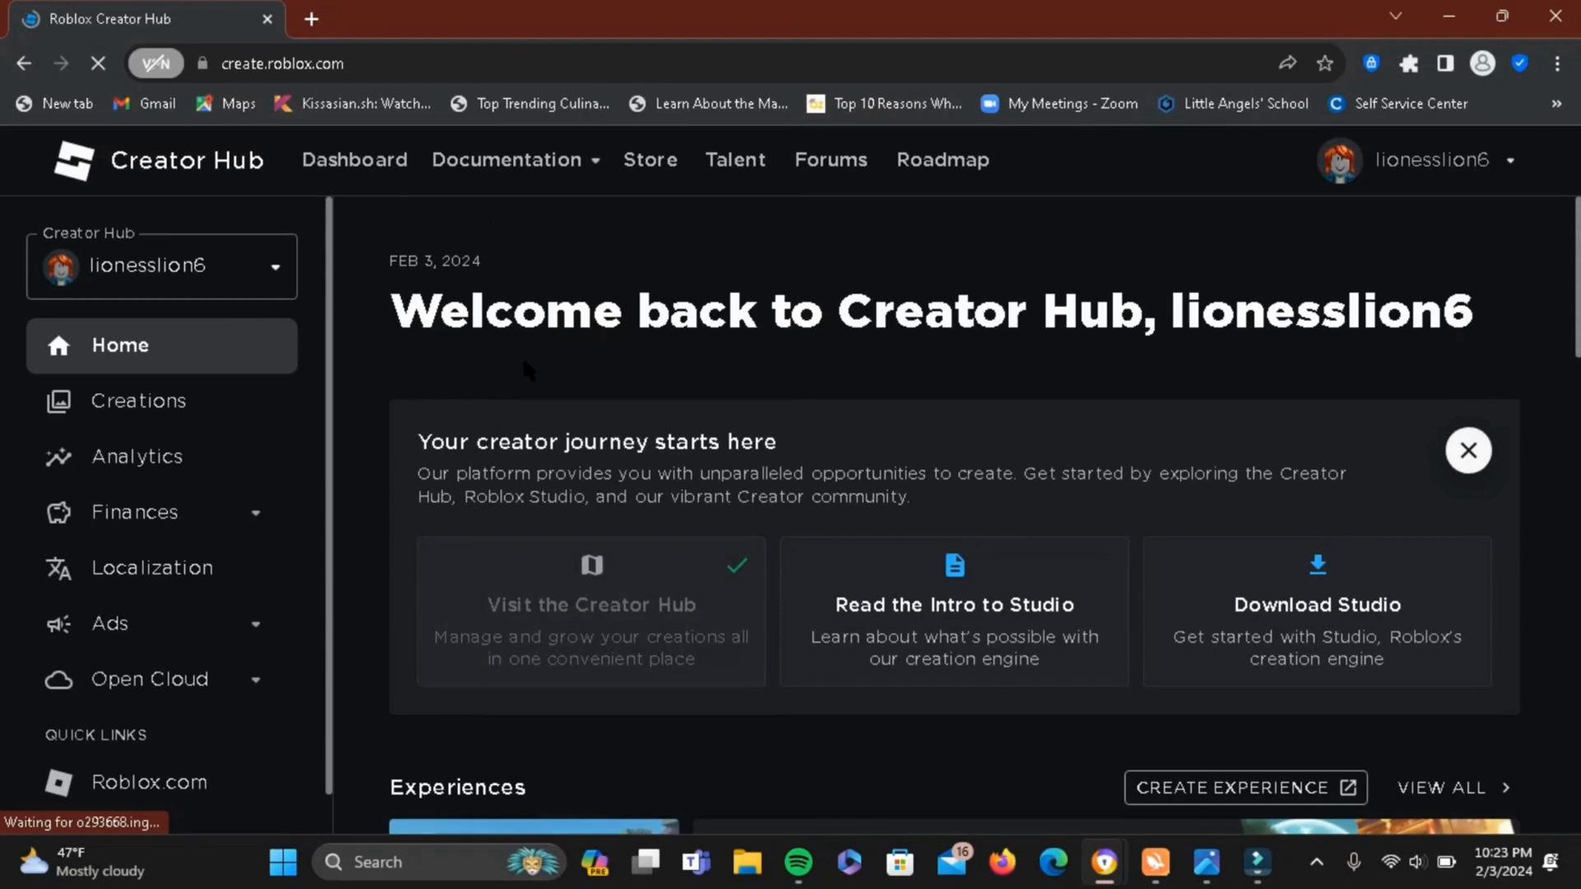
mouse_move(819, 385)
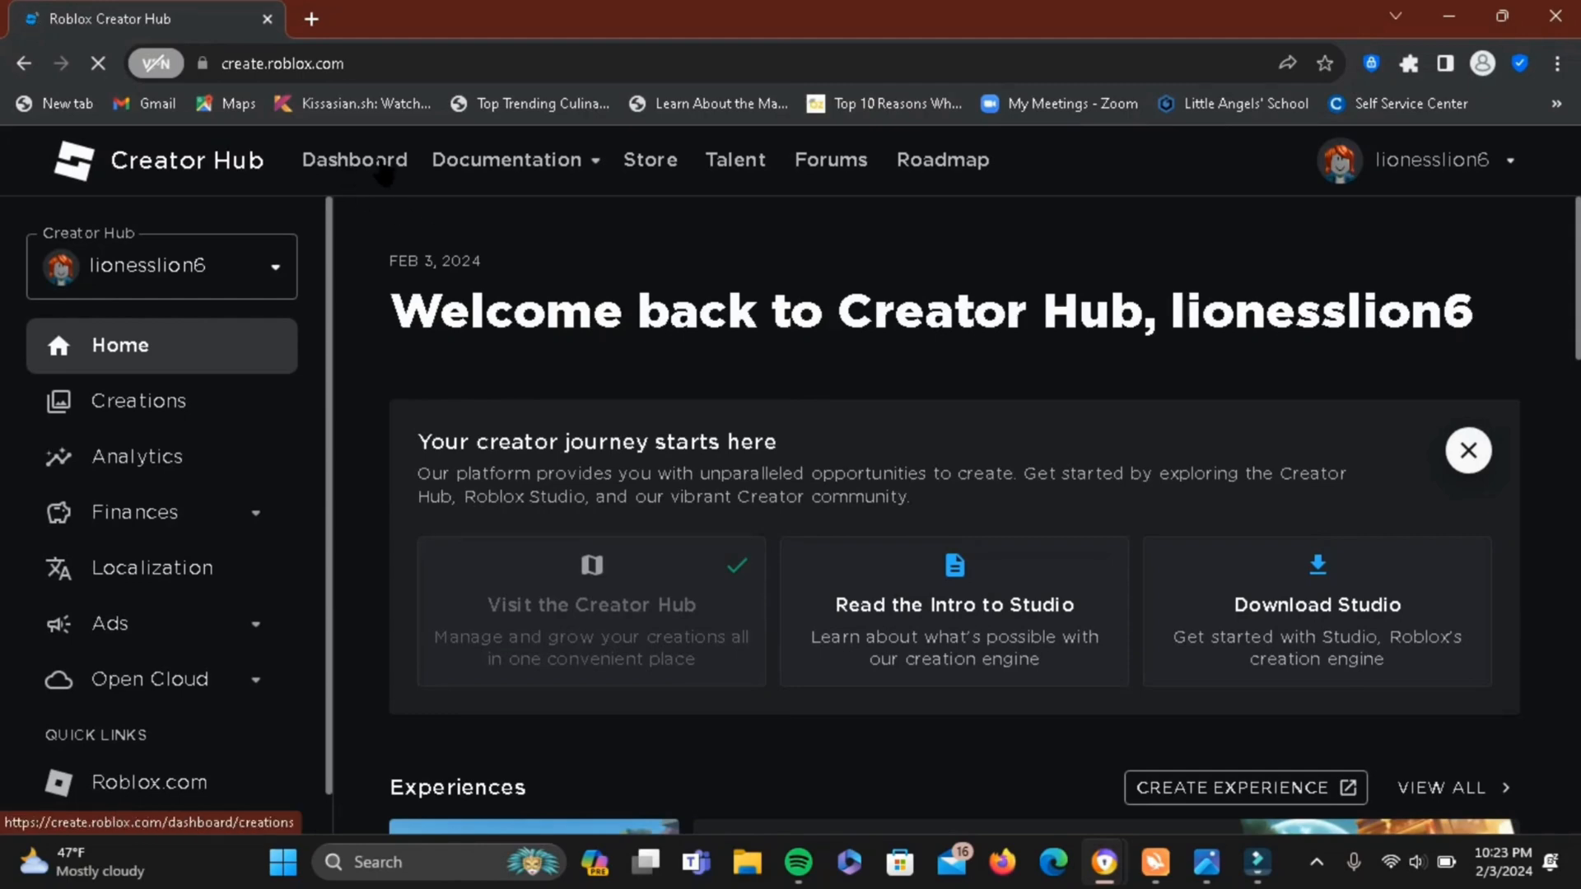
Show the Dashboard's Creations list with lionesslion6's Place.
left_click(139, 401)
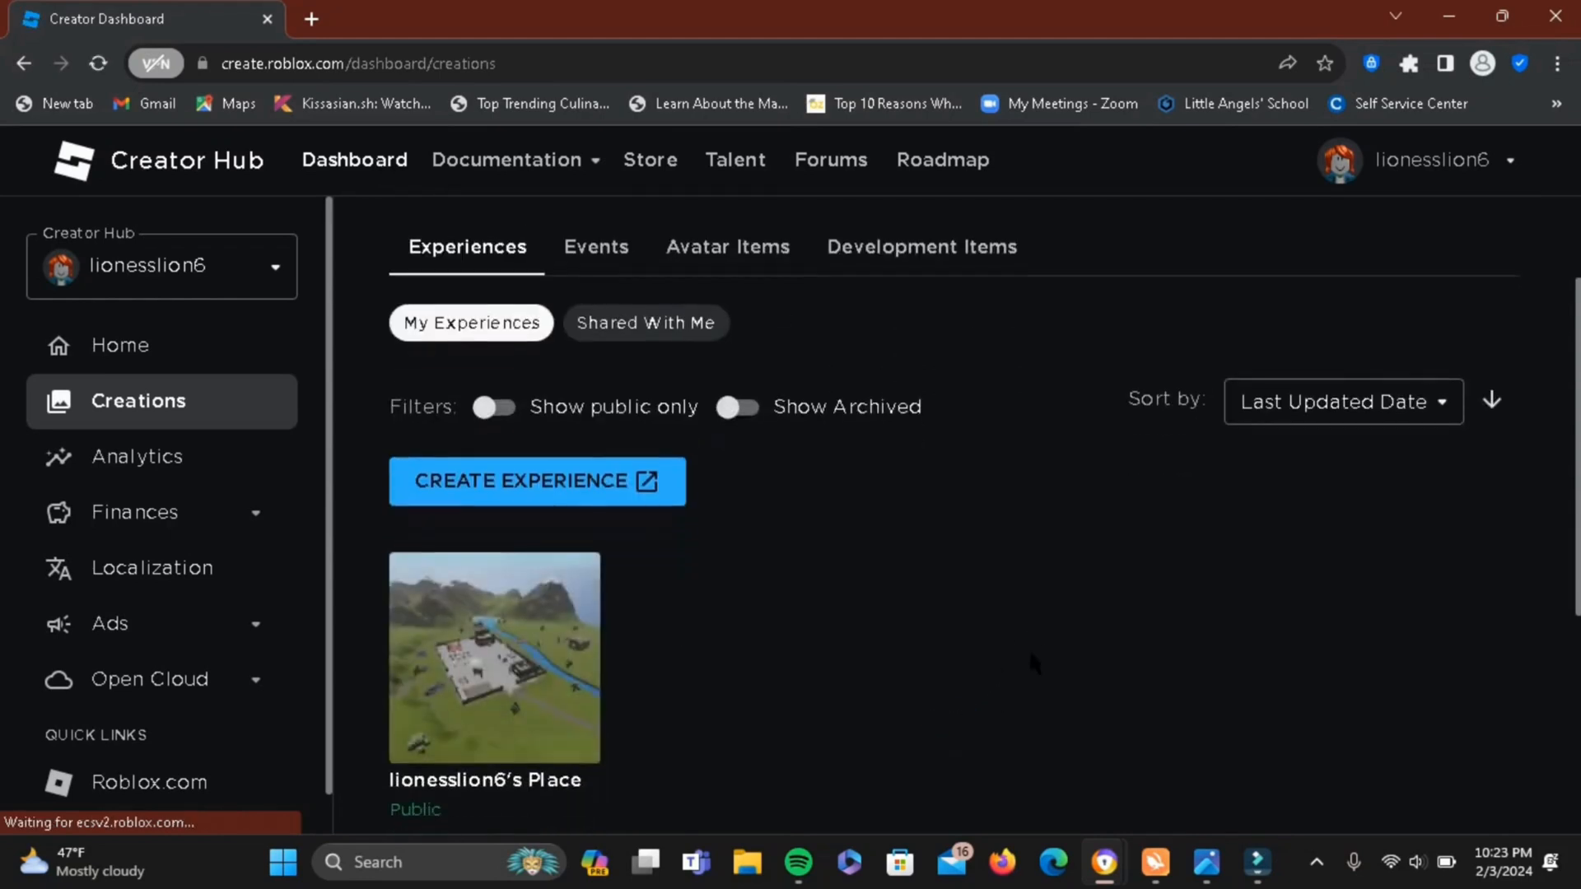
scroll("down", 3)
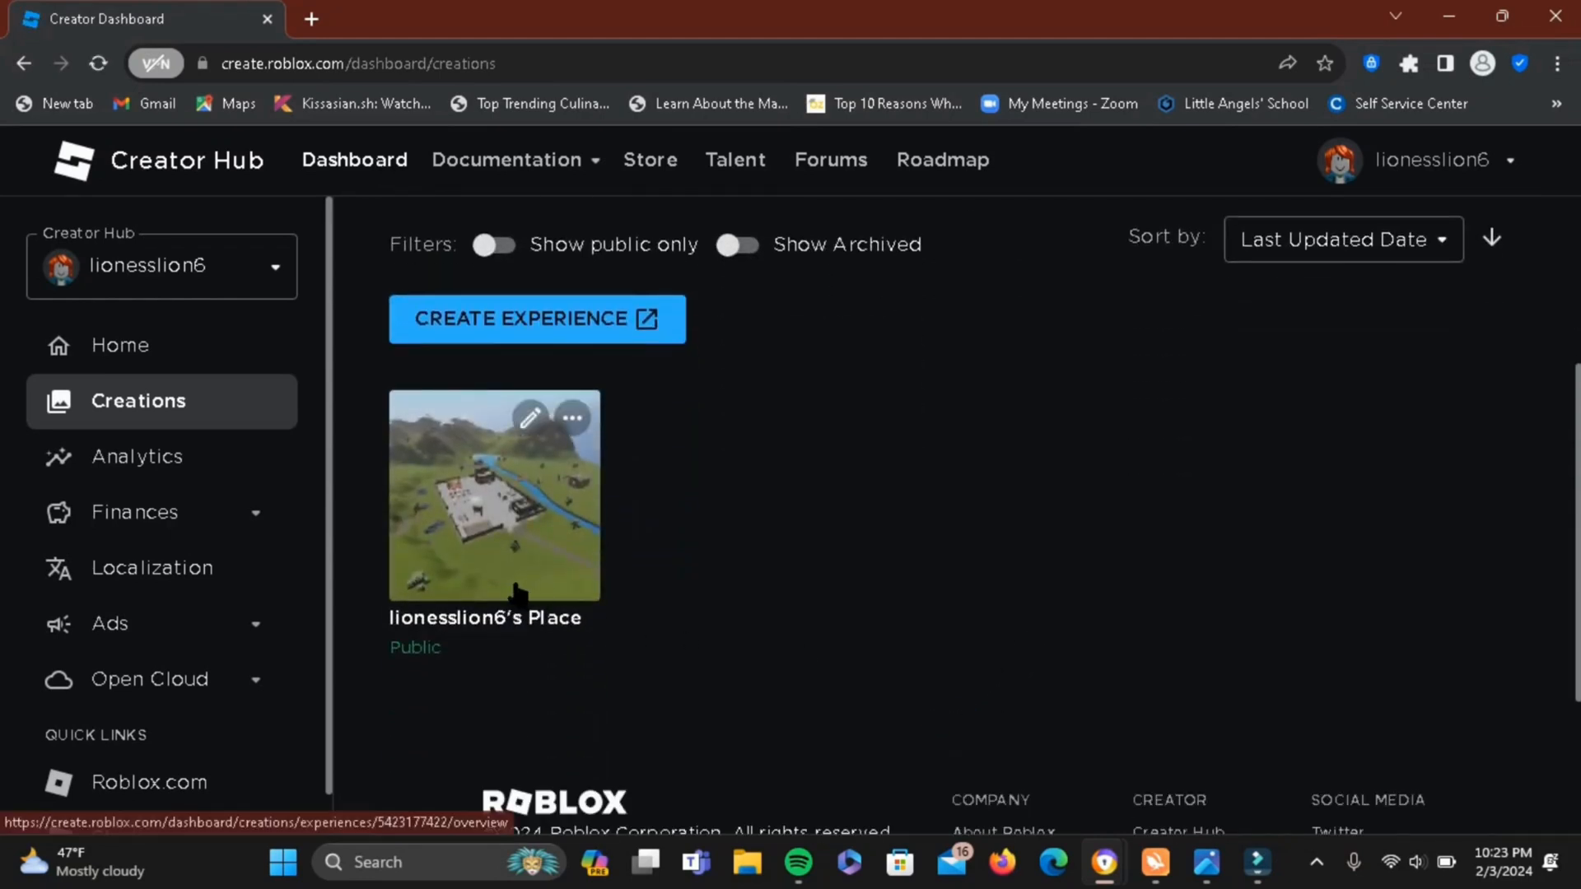
Reach the empty Monetization > Passes page for lionesslion6's Place.
left_click(494, 494)
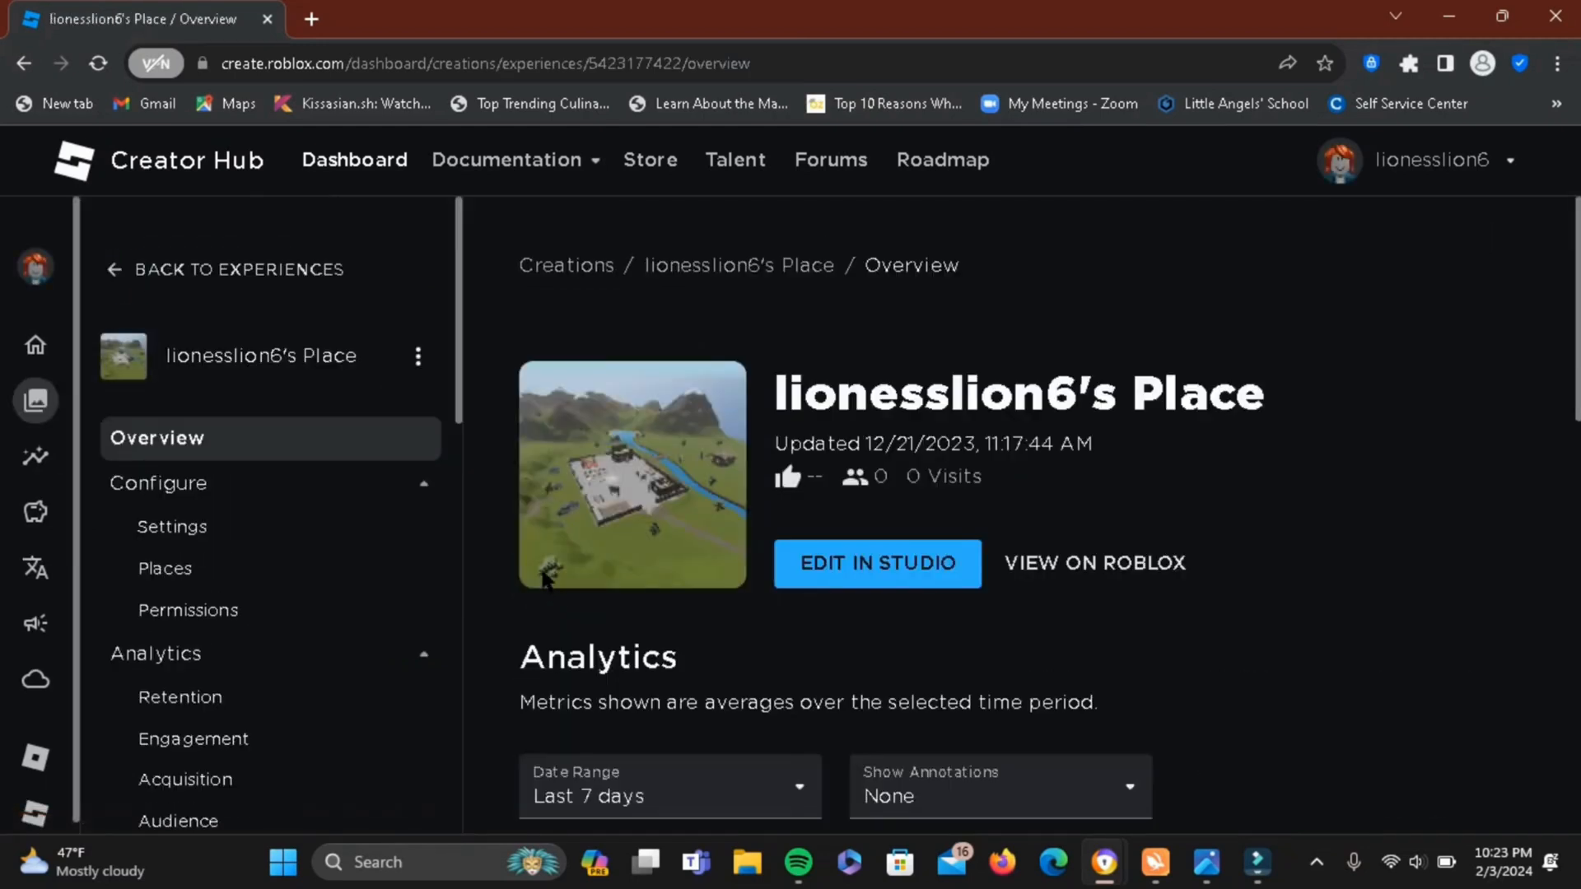
mouse_move(998, 509)
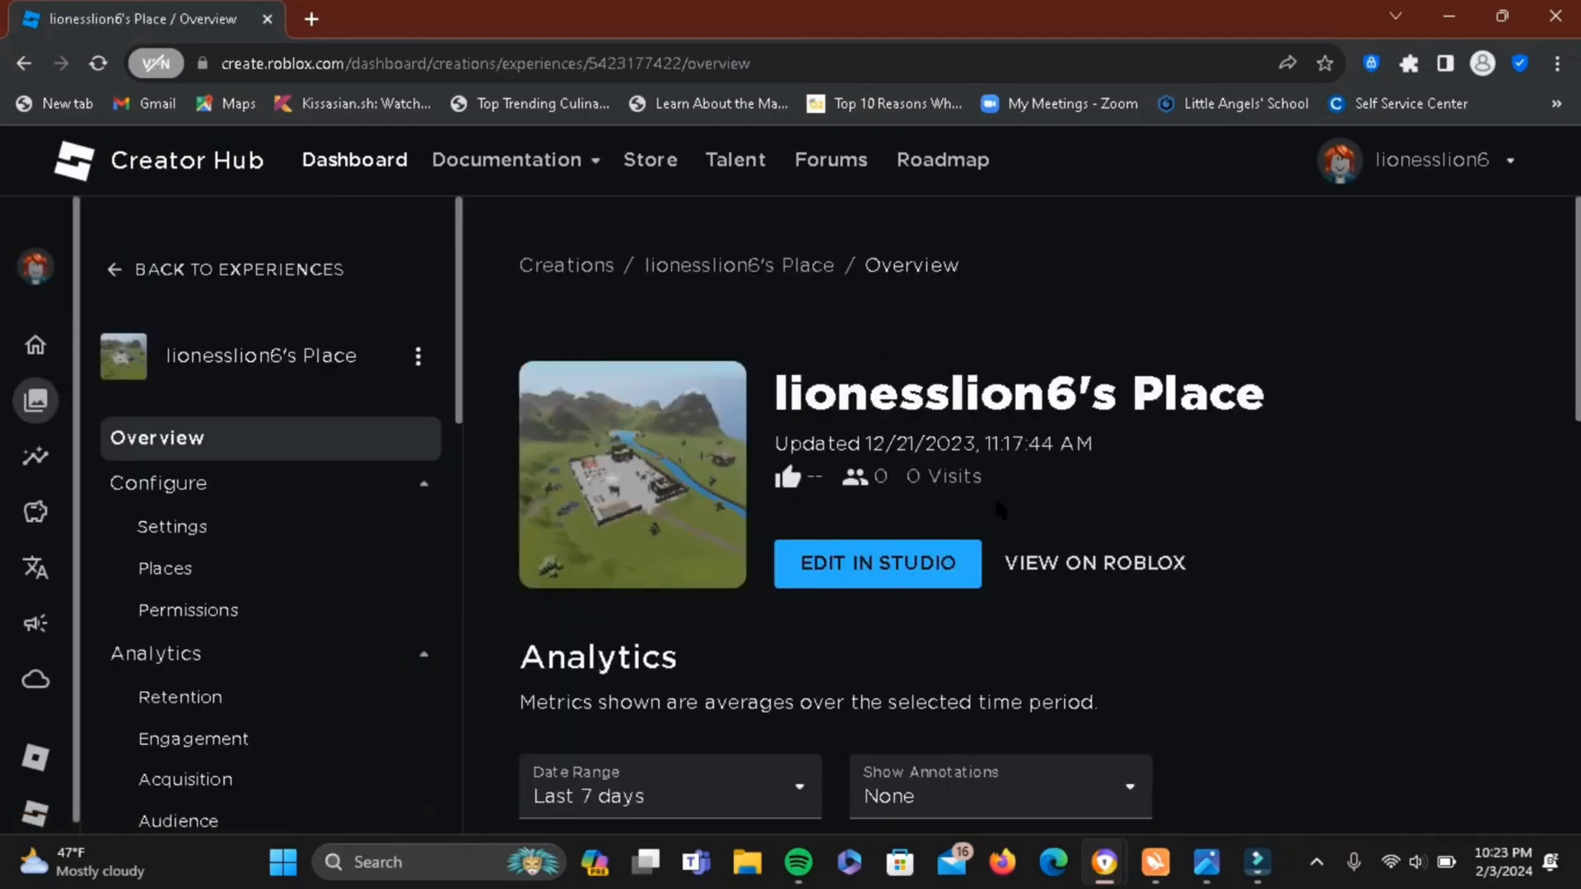
scroll("down", 3)
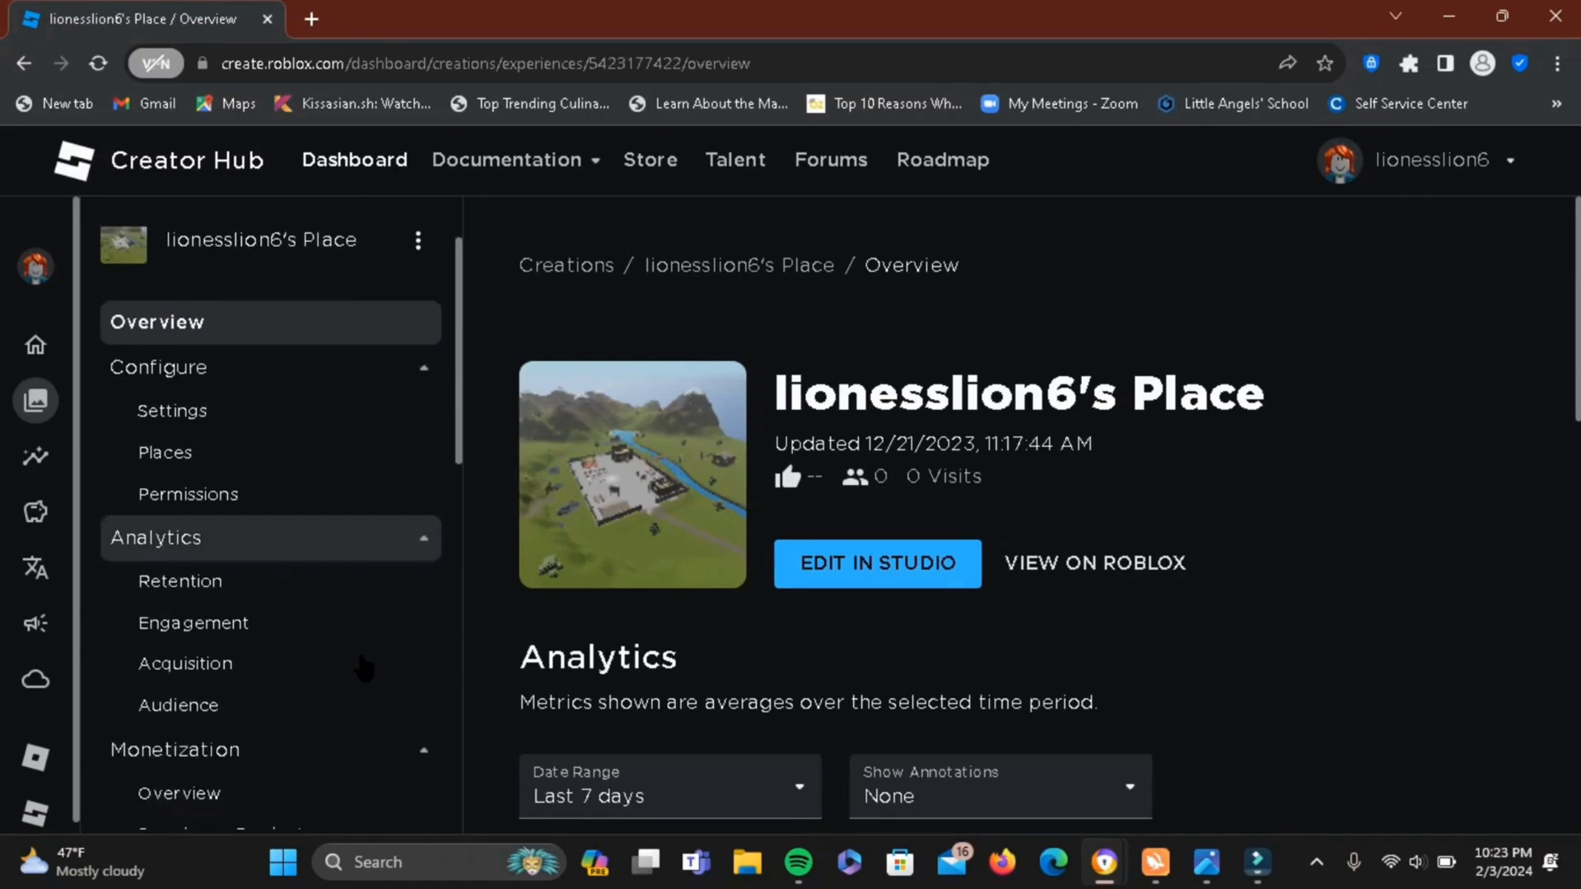
scroll("down", 3)
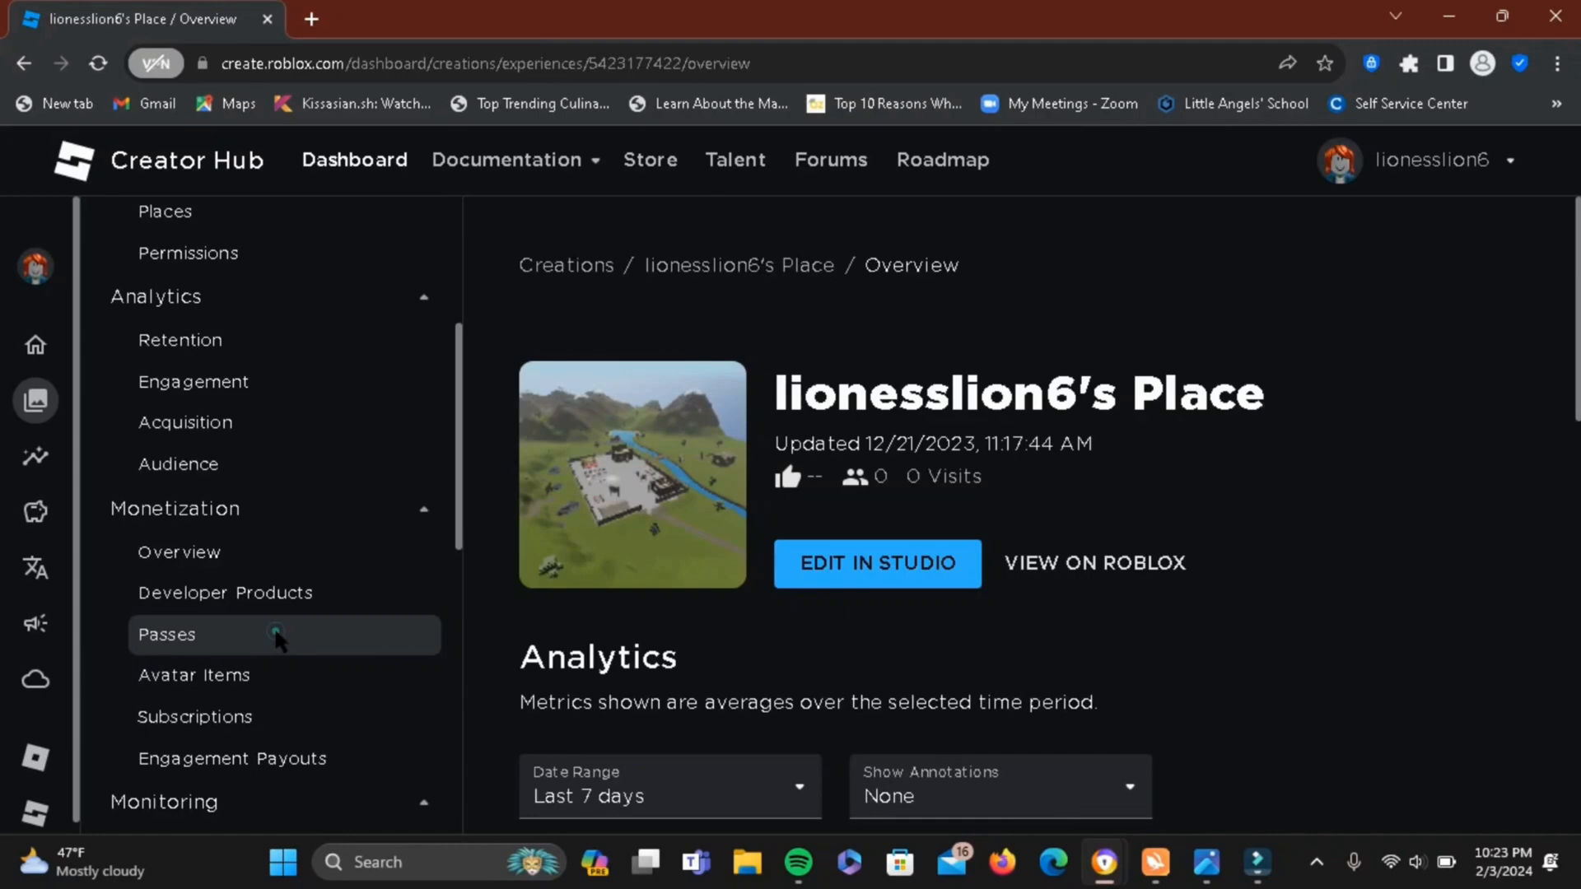
left_click(168, 632)
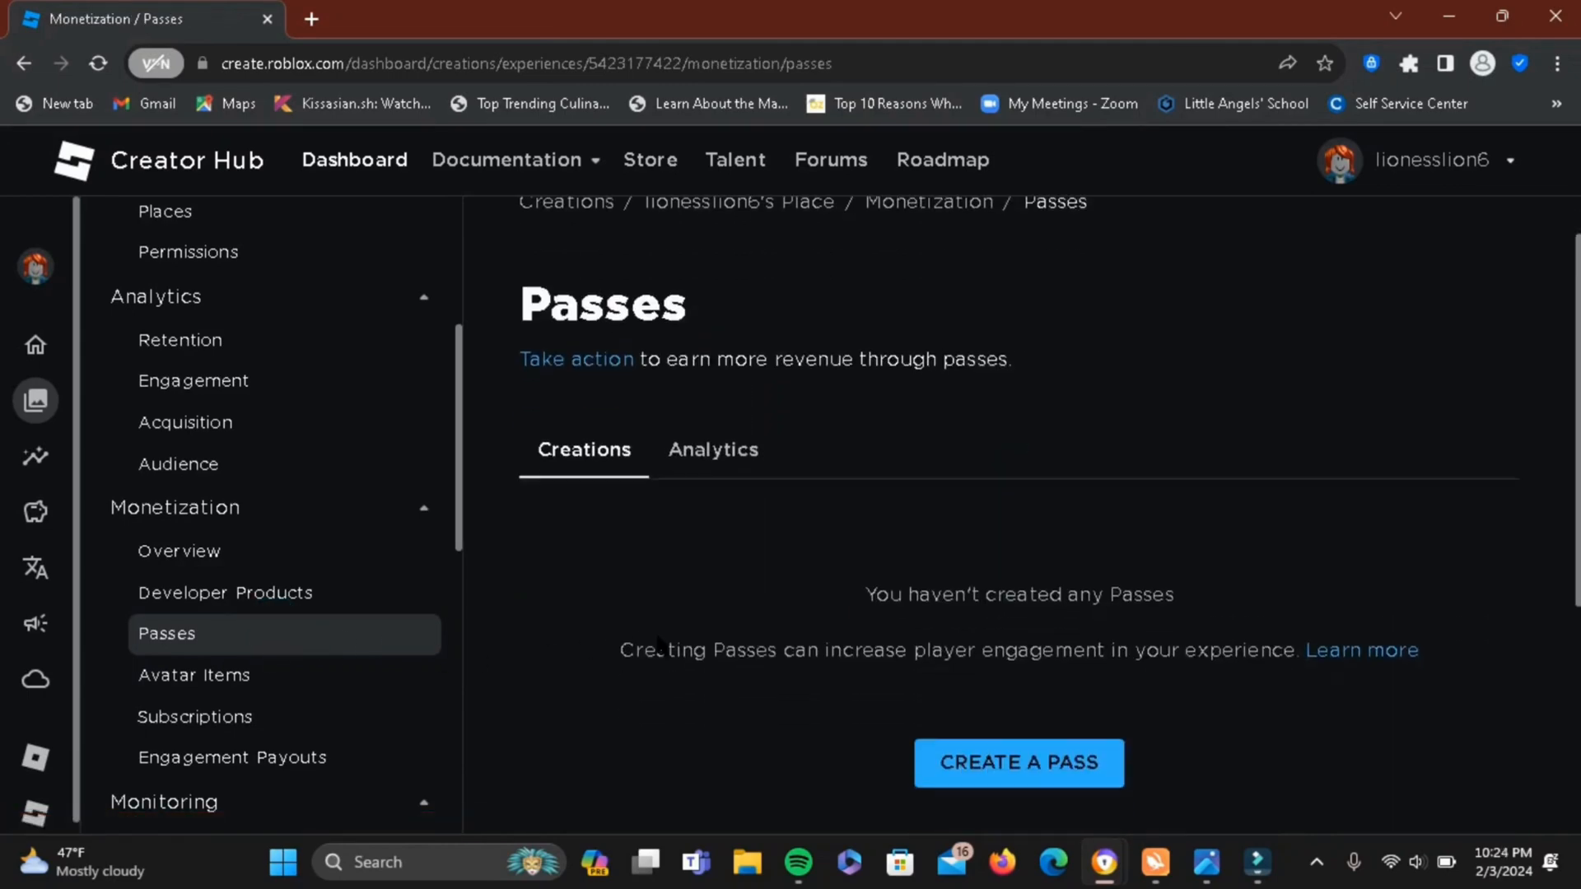
scroll("down", 3)
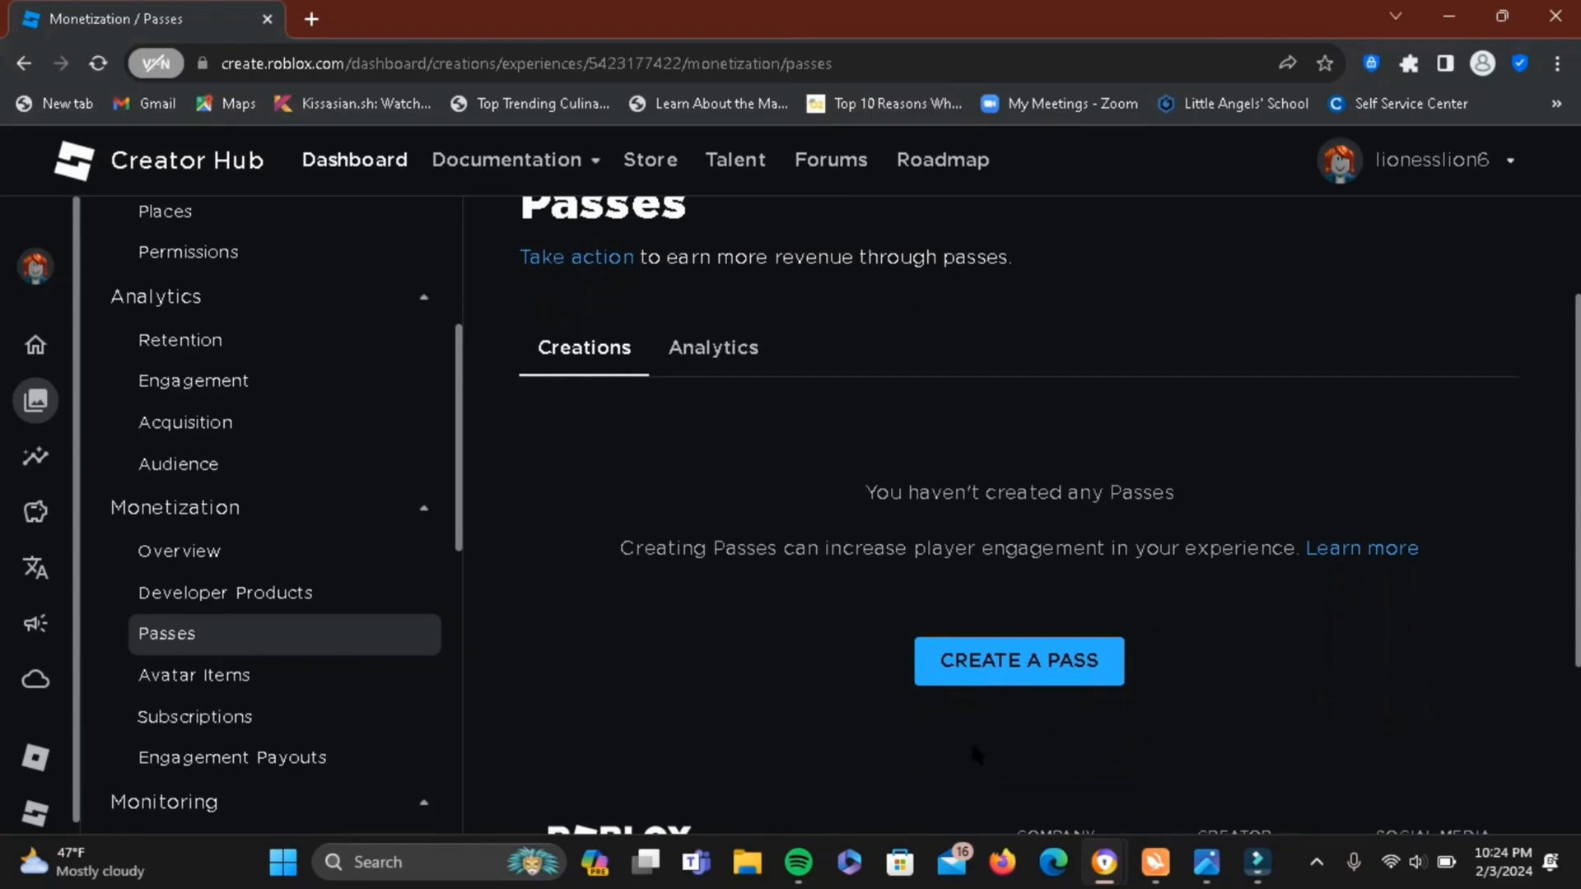
Begin a new pass named 'pls donate' with an empty description.
left_click(1018, 661)
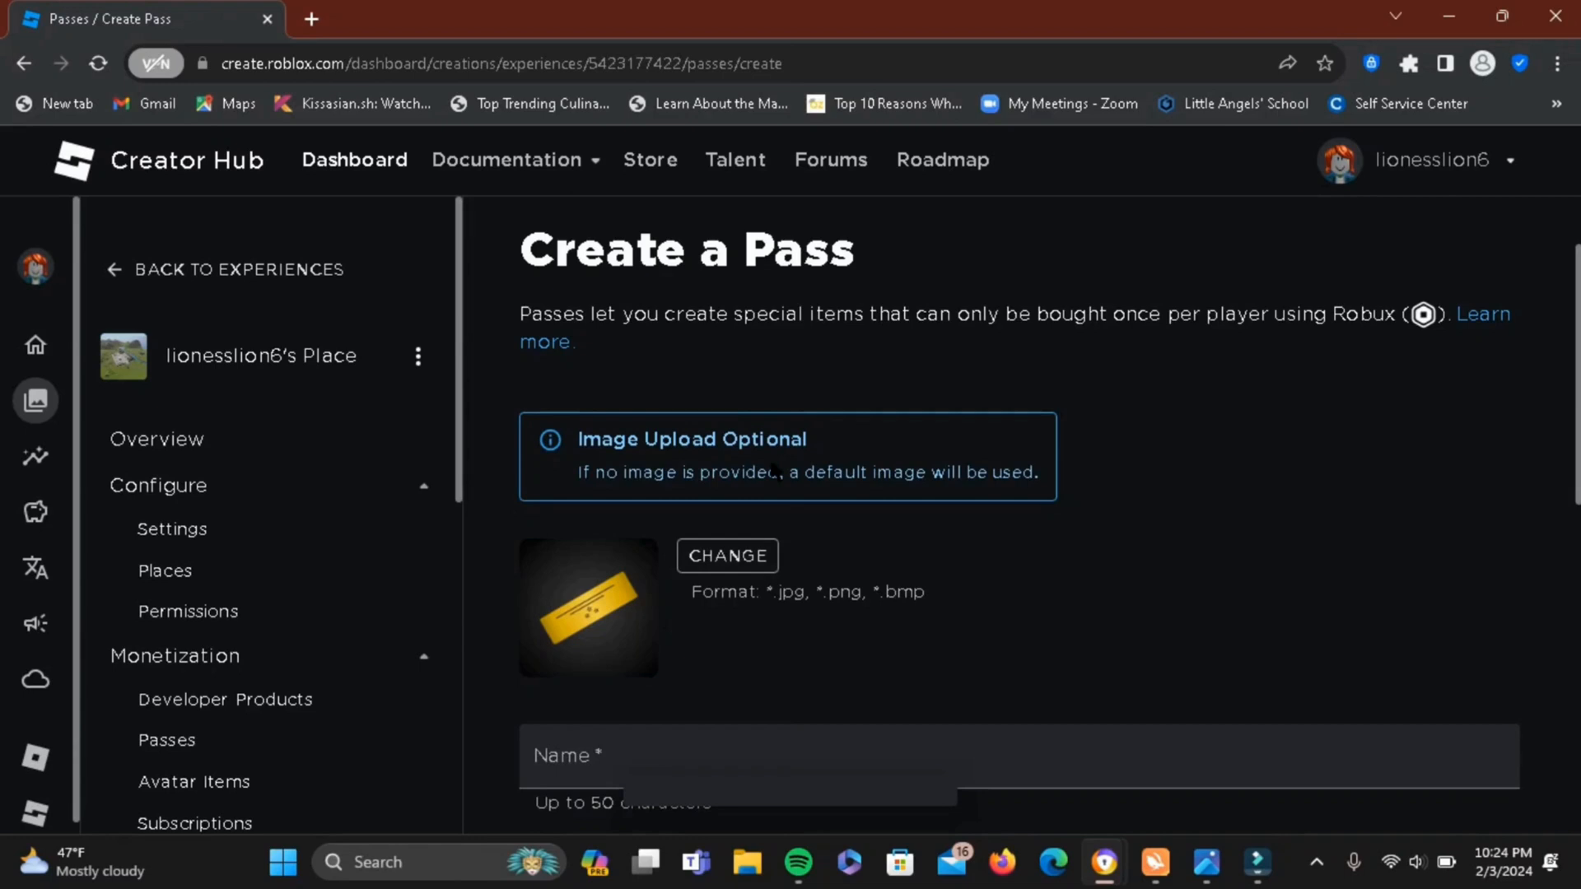
scroll("down", 3)
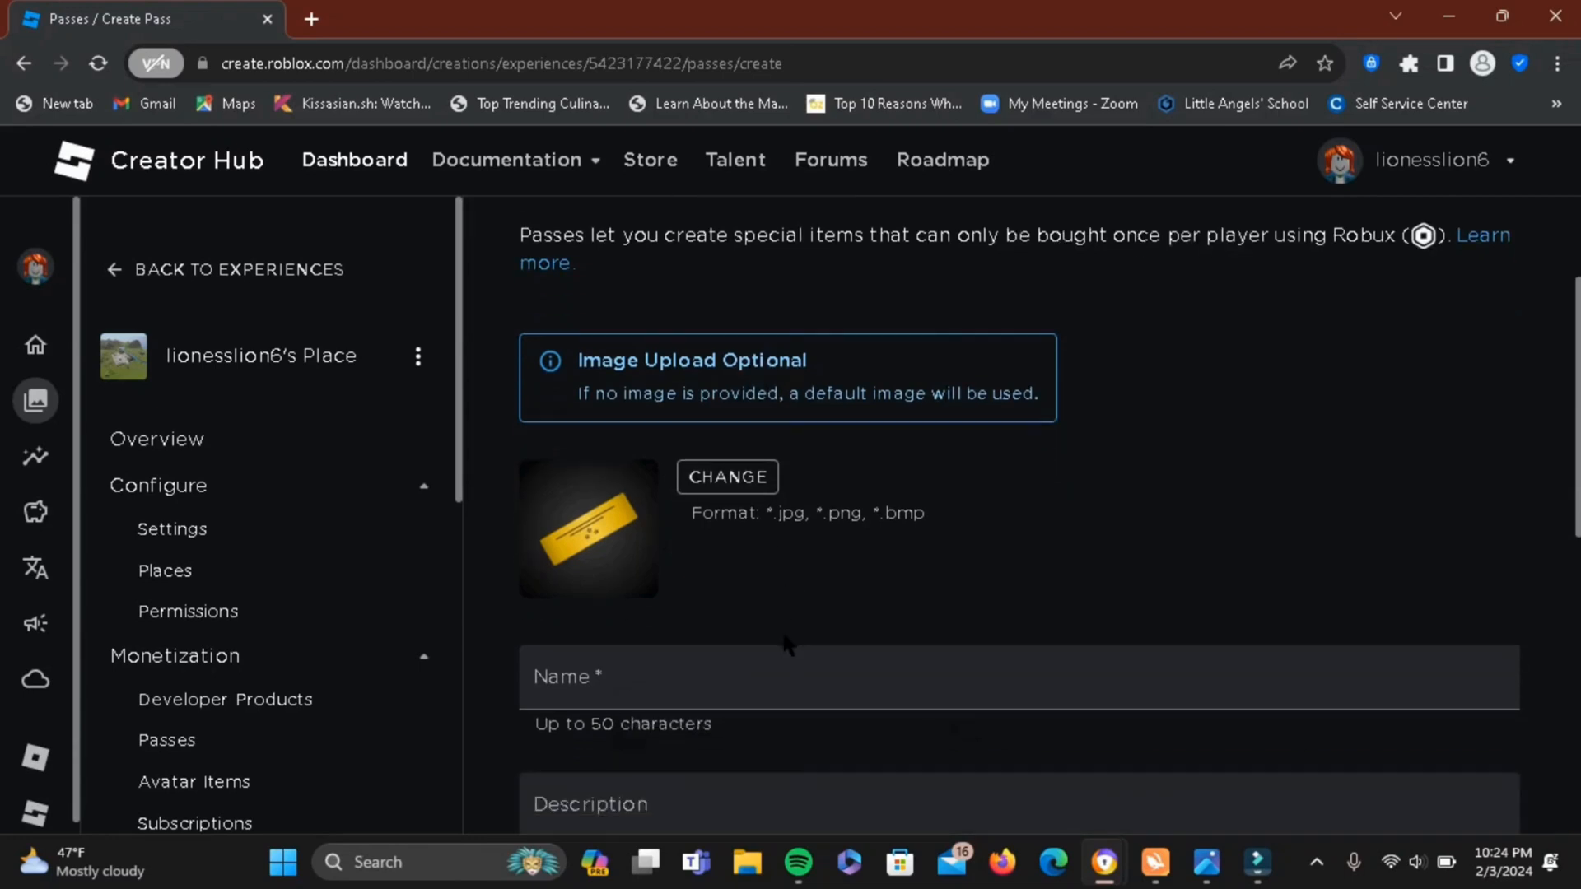
type("pls")
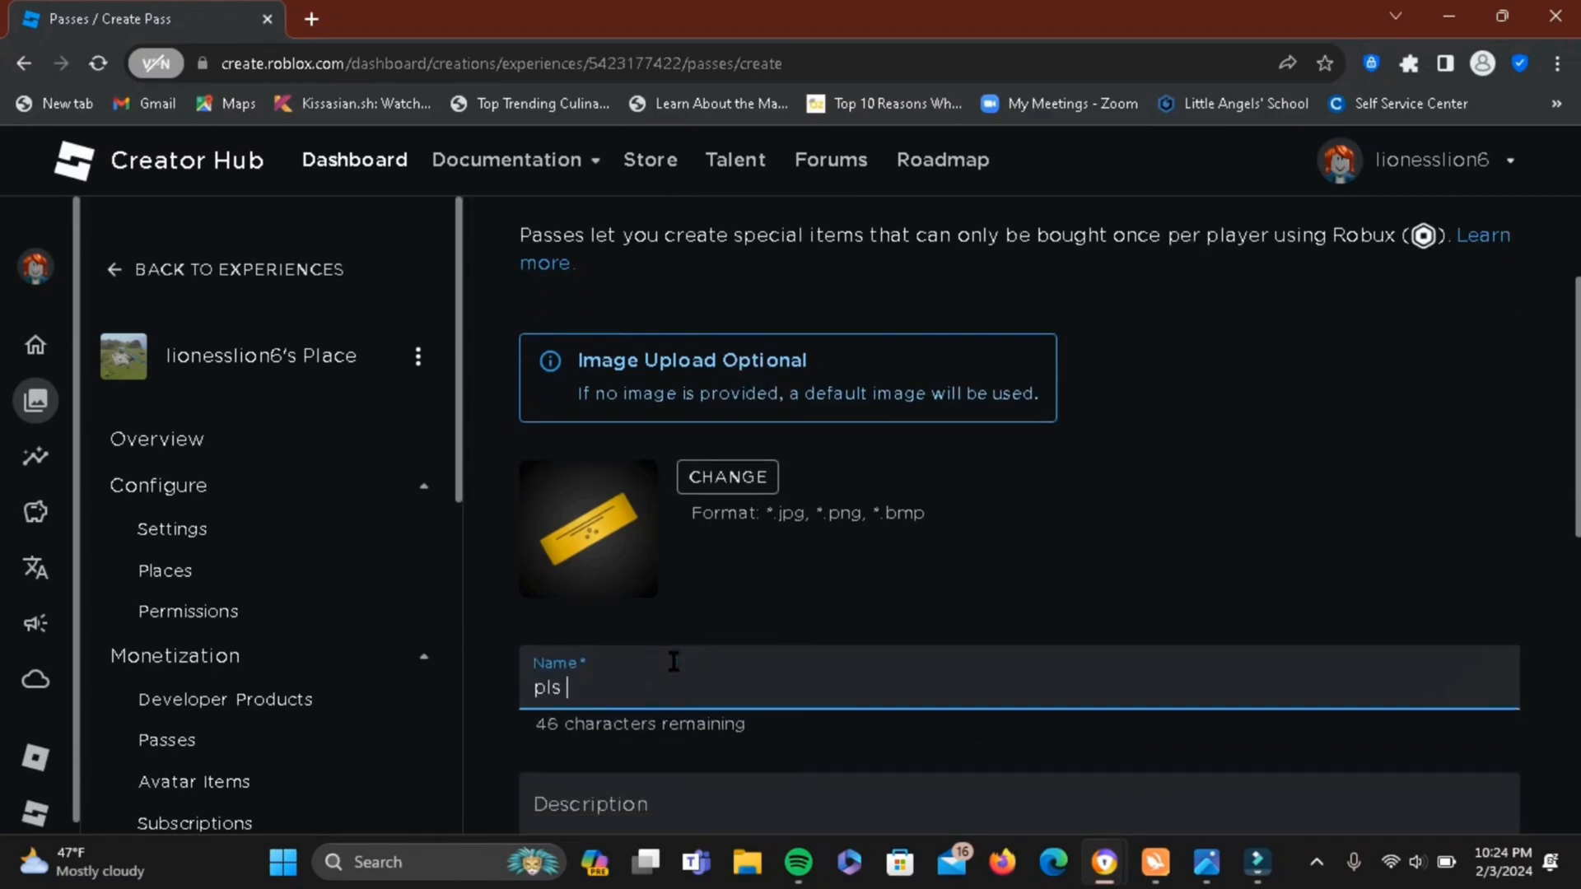
type("donate")
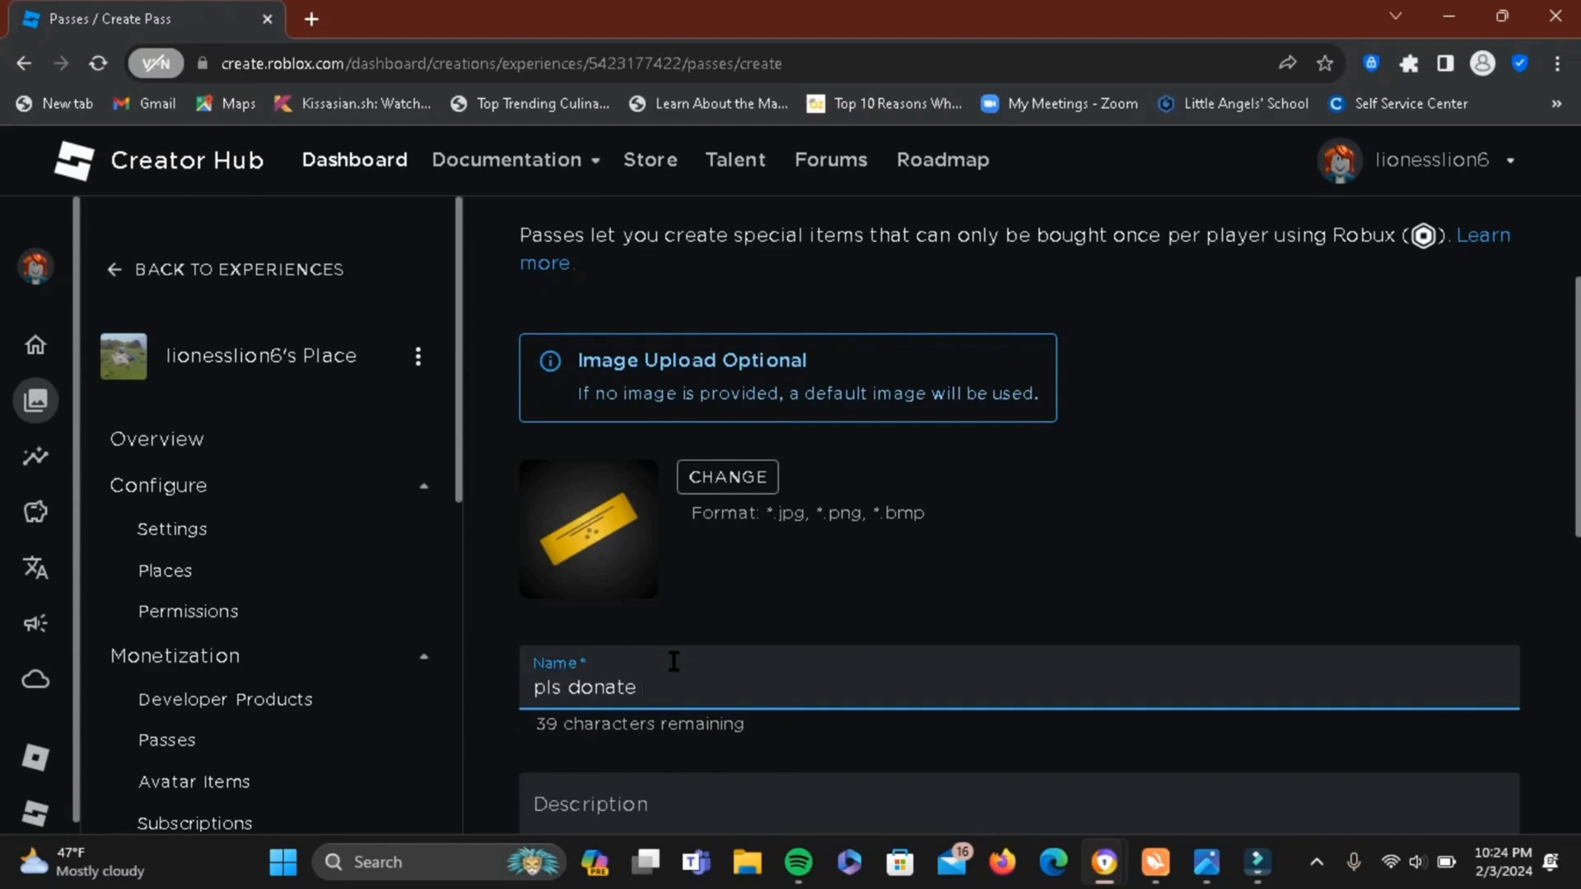
left_click(676, 662)
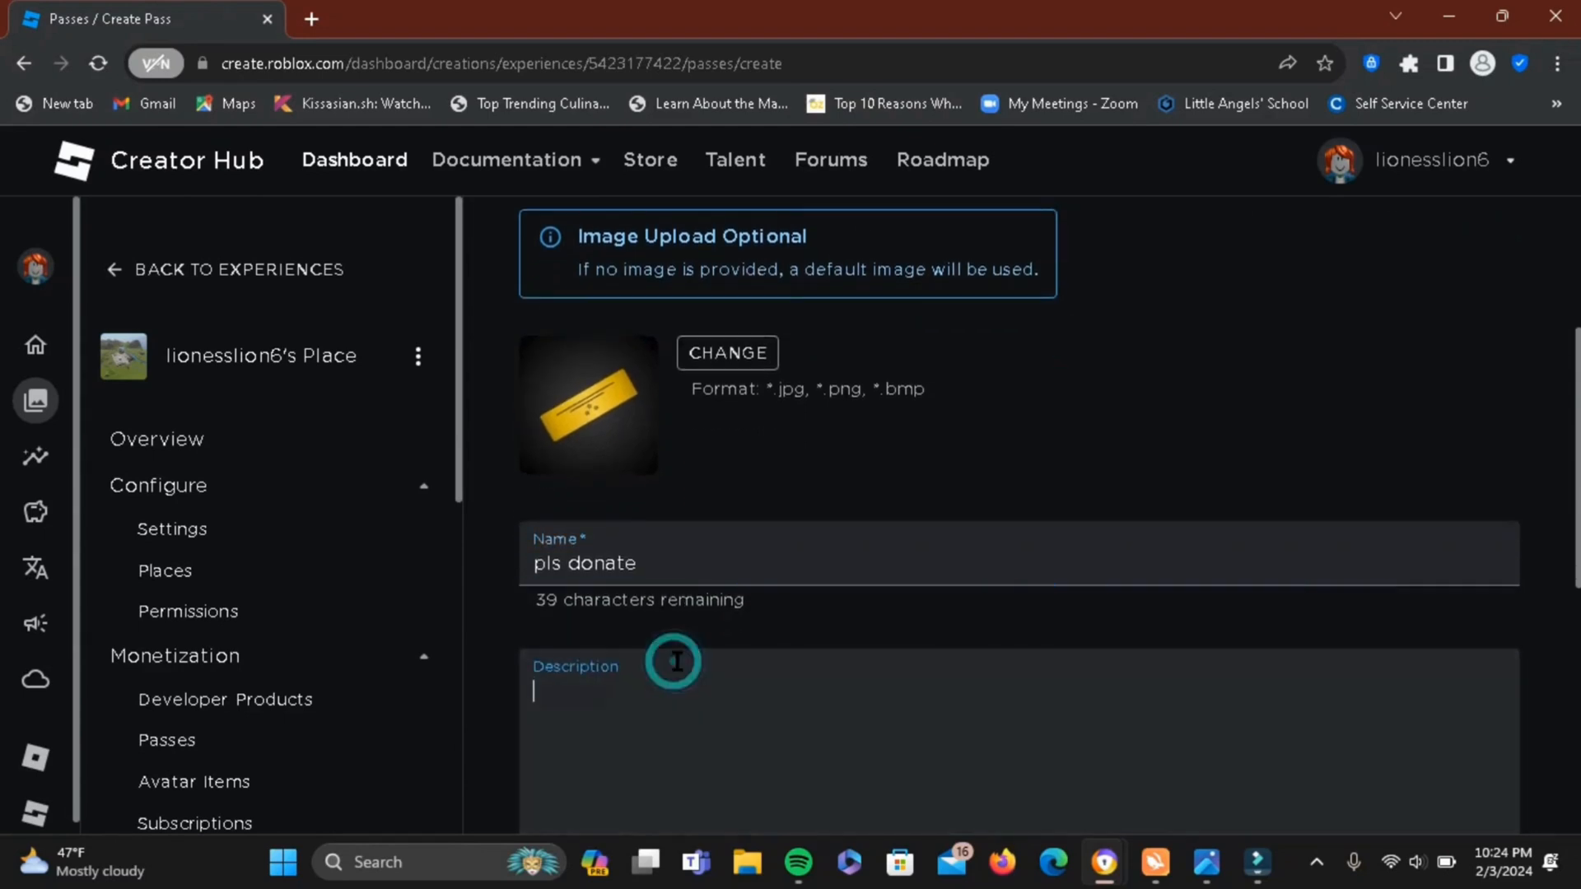
scroll("down", 3)
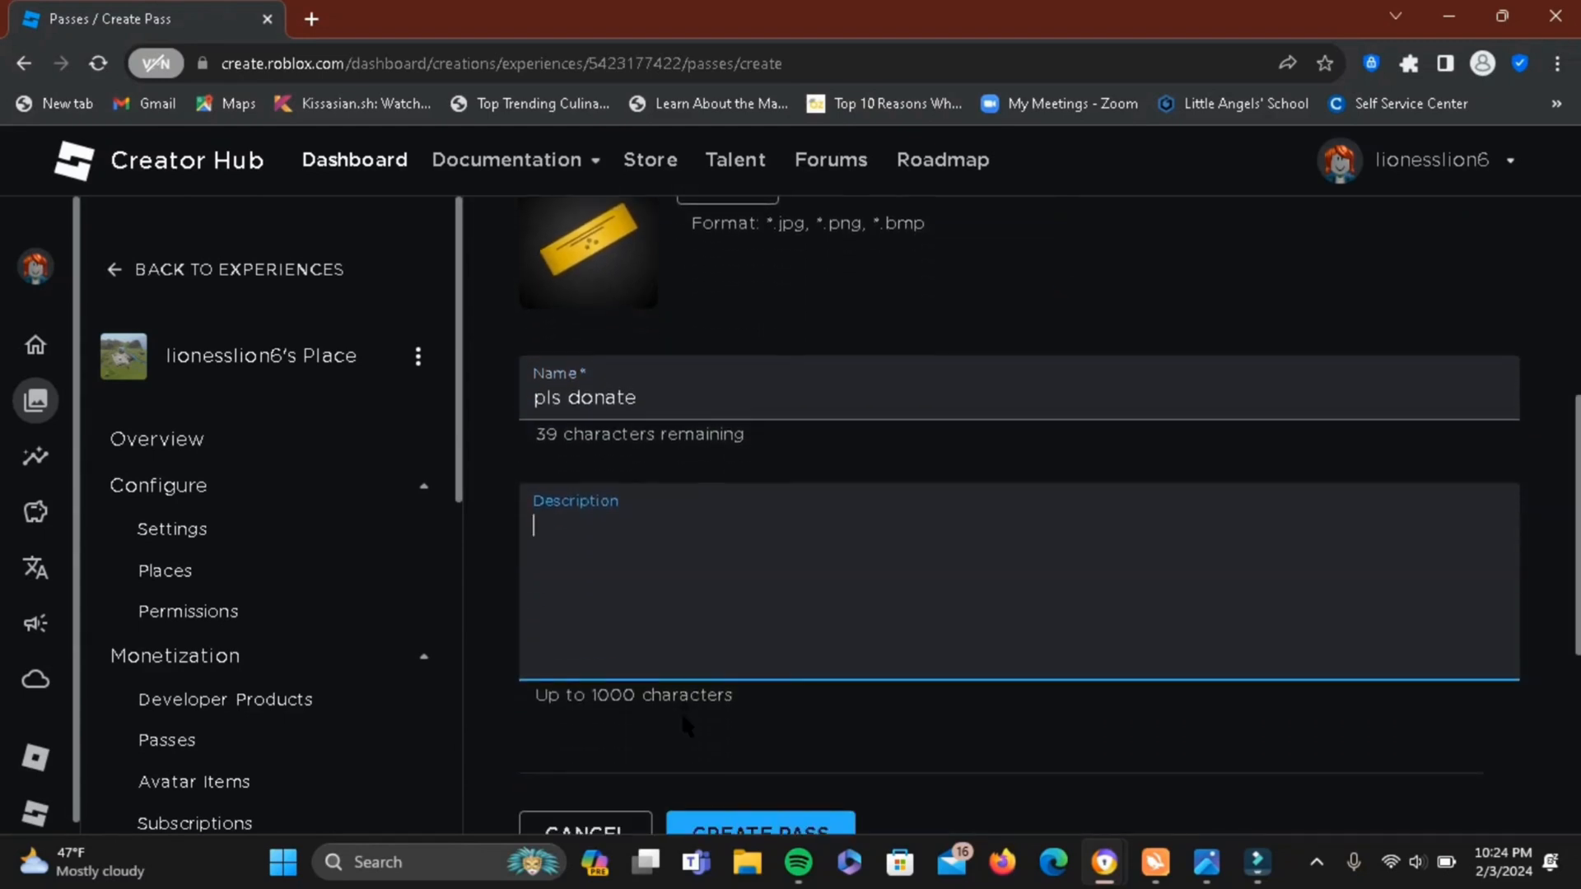
scroll("down", 3)
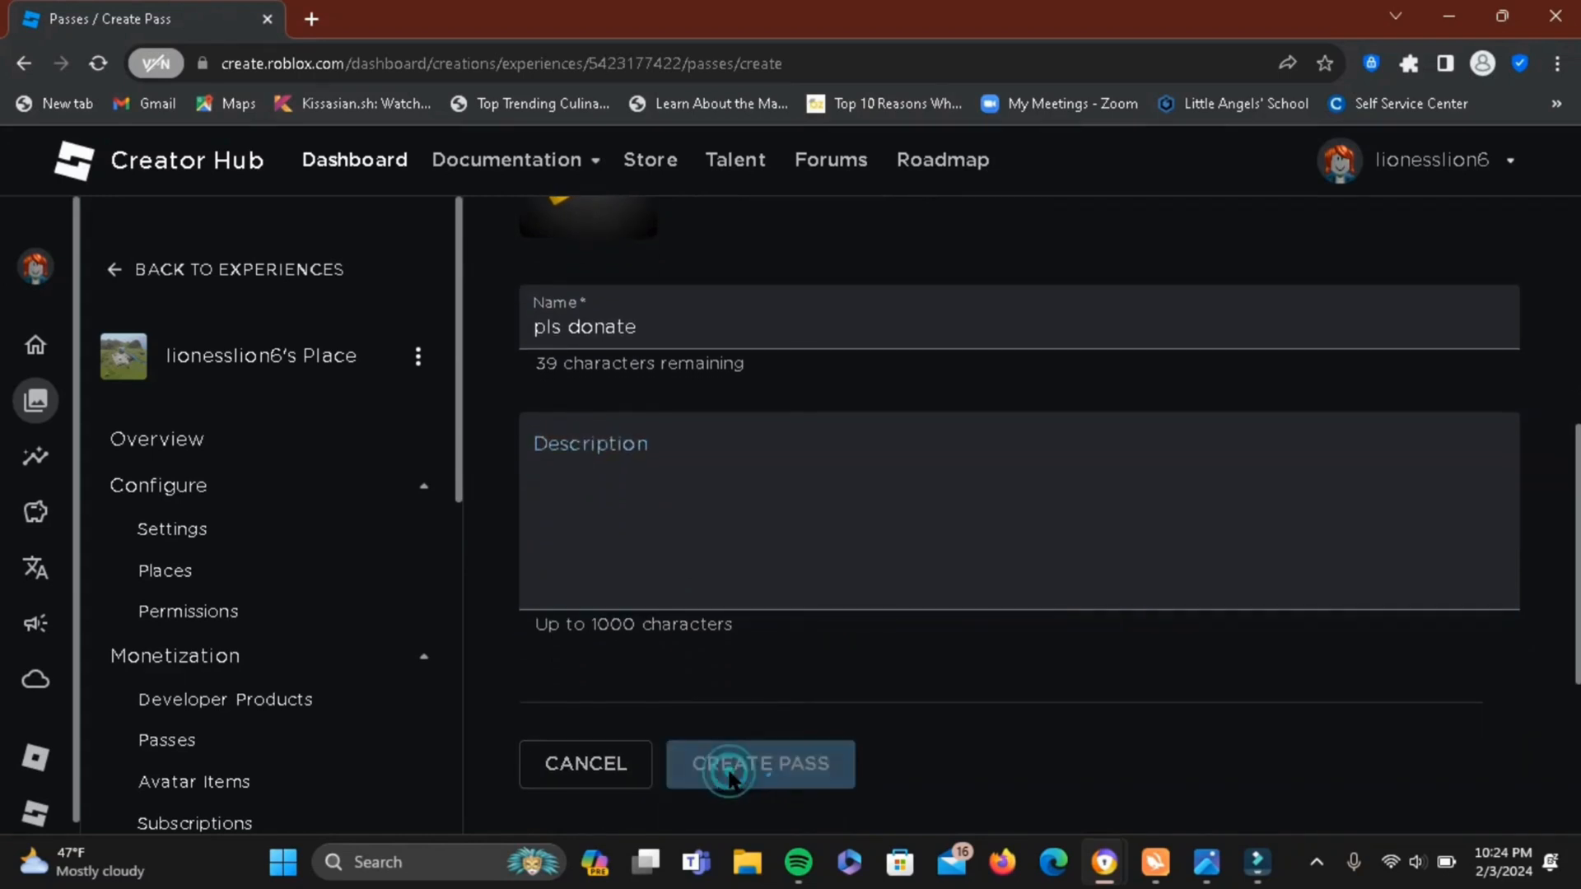
Create the 'pls donate' pass and go to its Sales page.
left_click(760, 763)
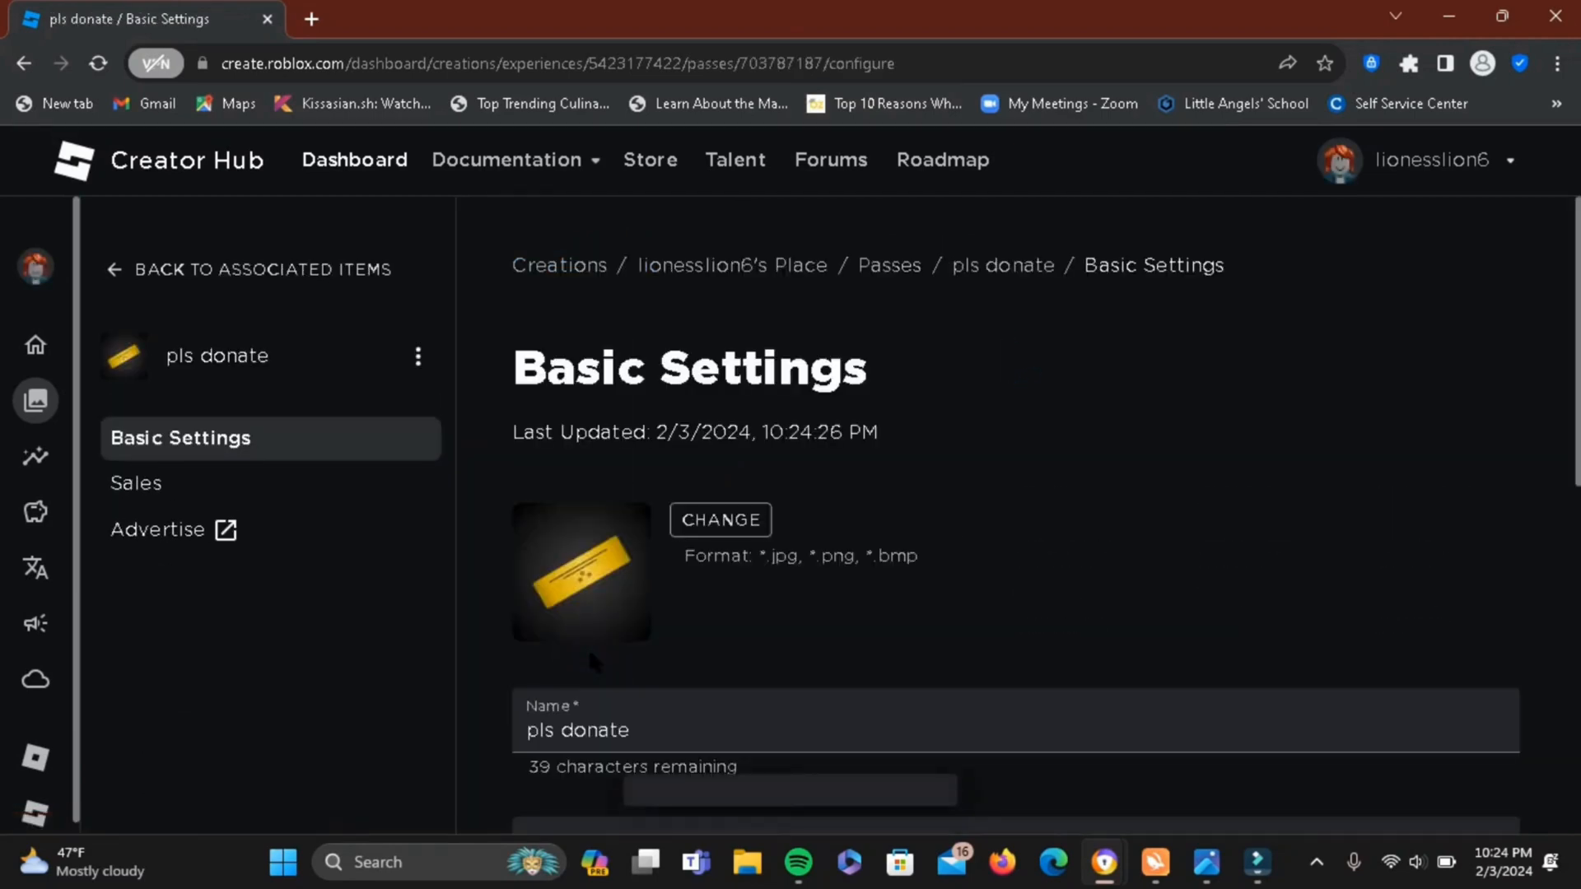
mouse_move(137, 484)
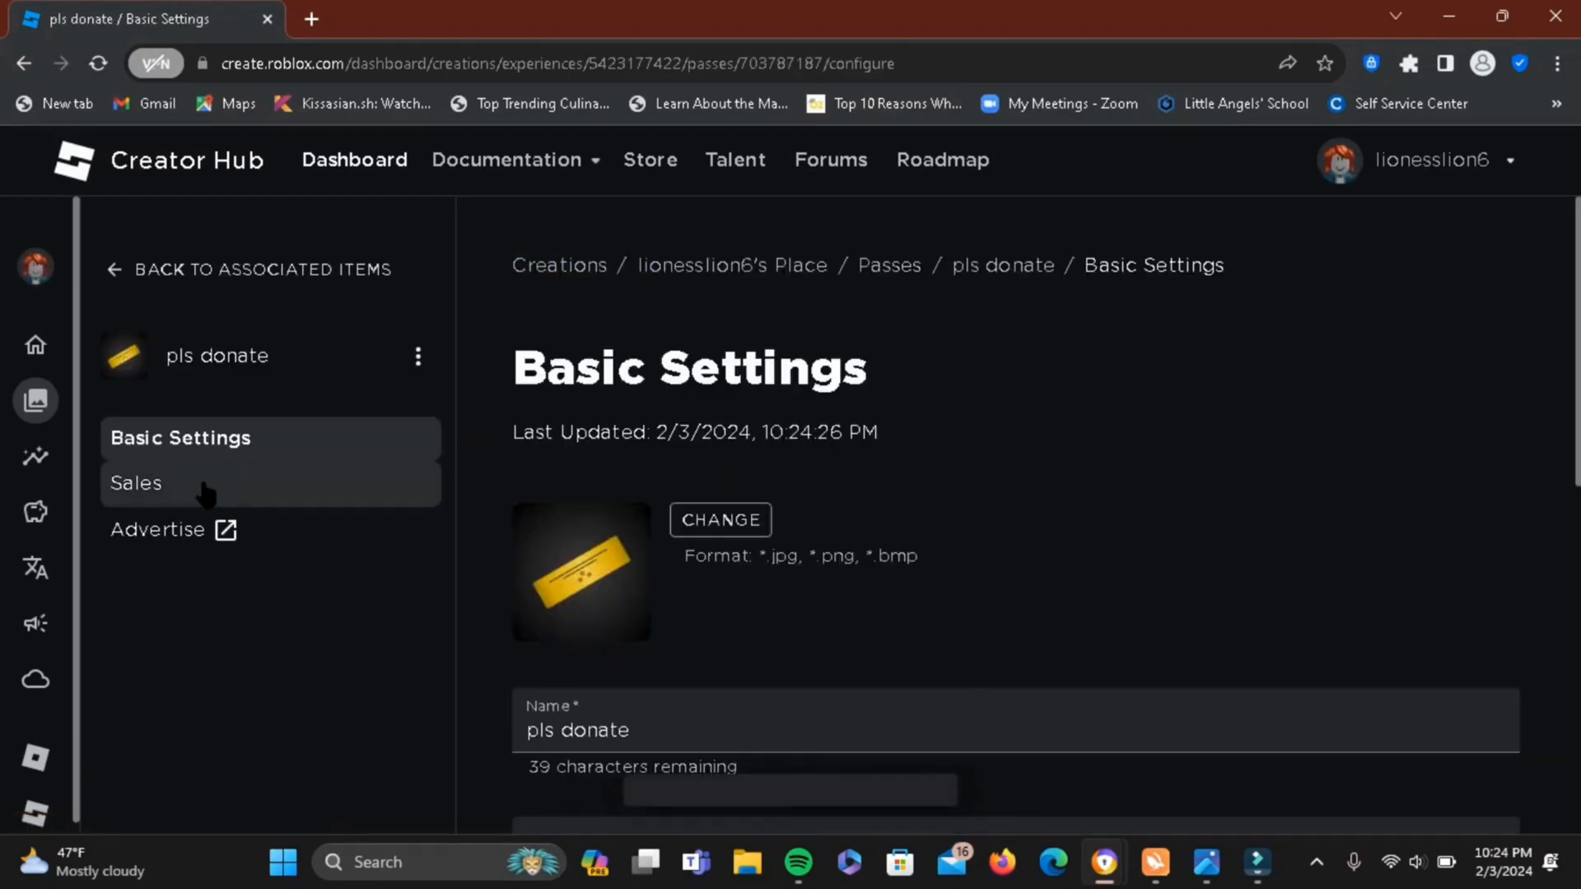
left_click(137, 484)
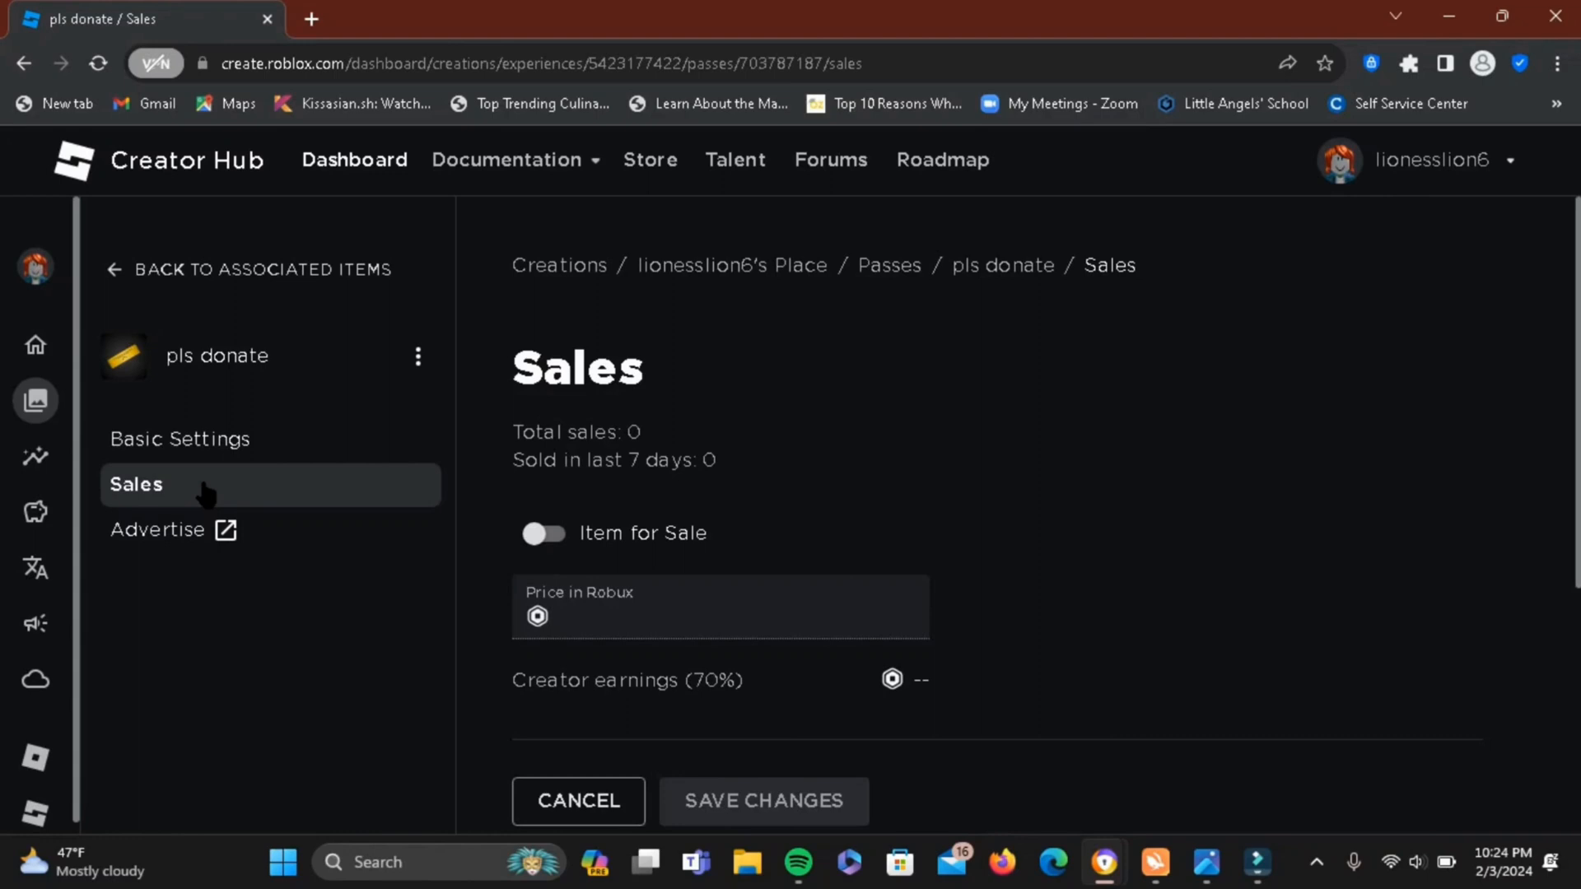
Turn on Item for Sale at 100 Robux and save the changes.
left_click(543, 532)
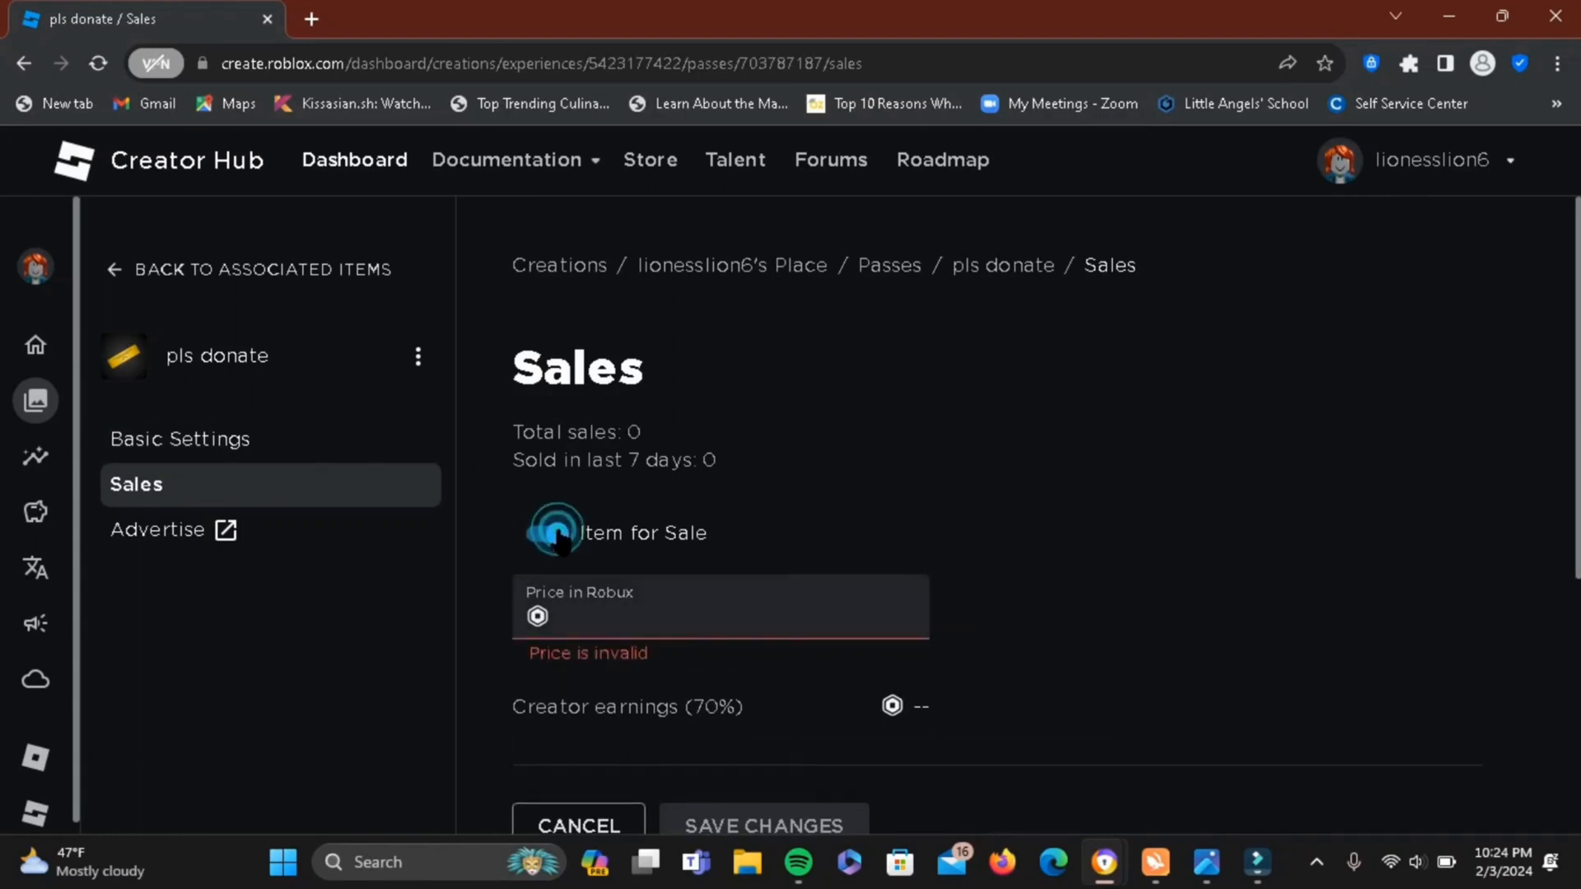
left_click(548, 534)
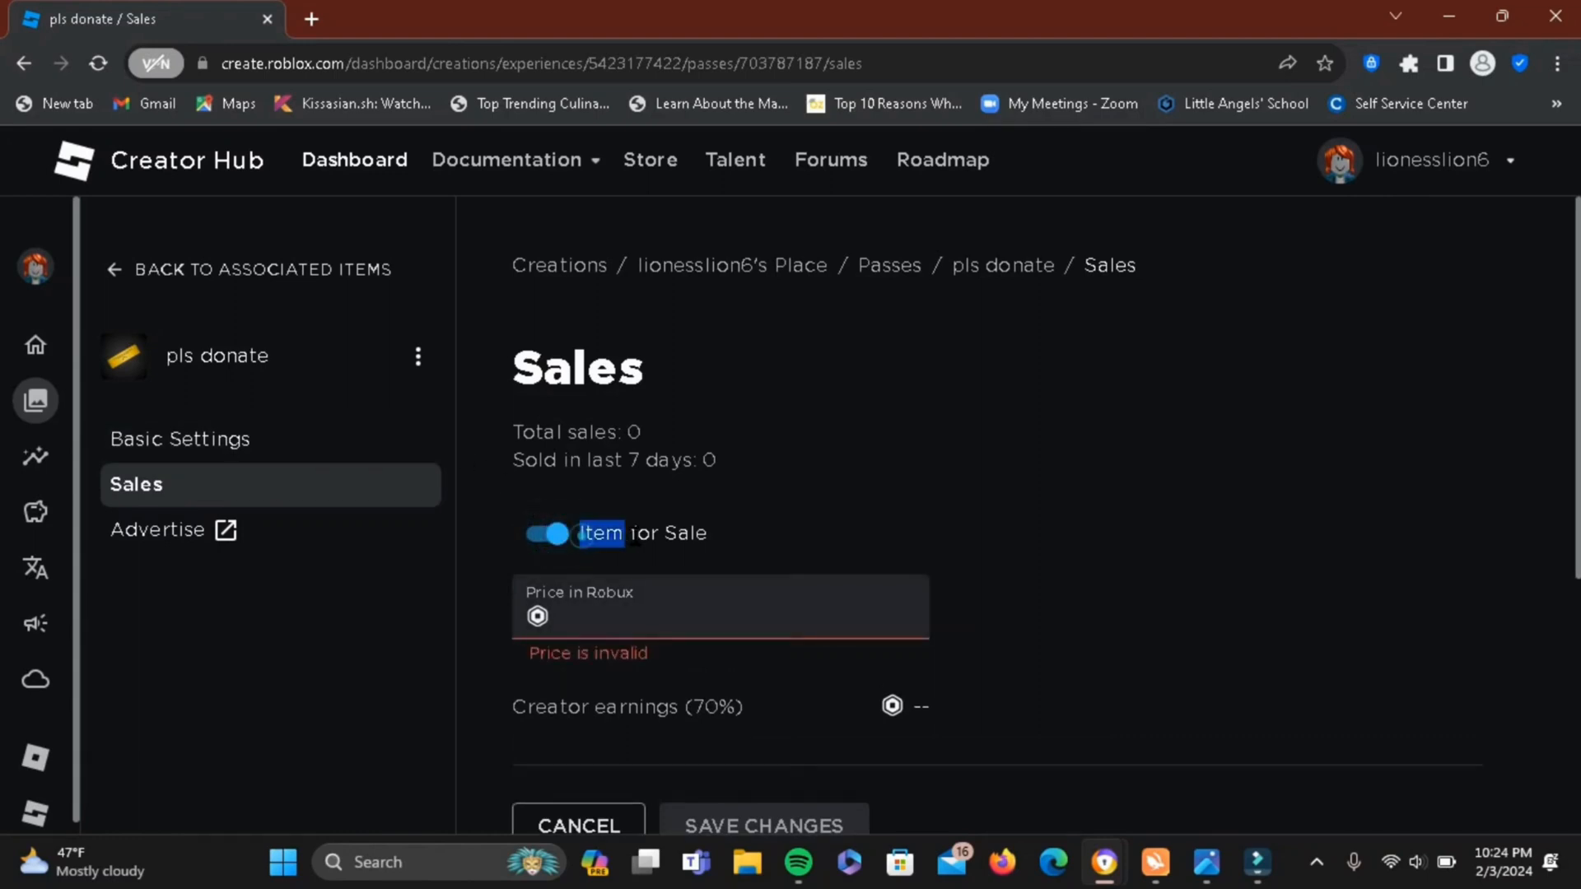
triple_click(642, 533)
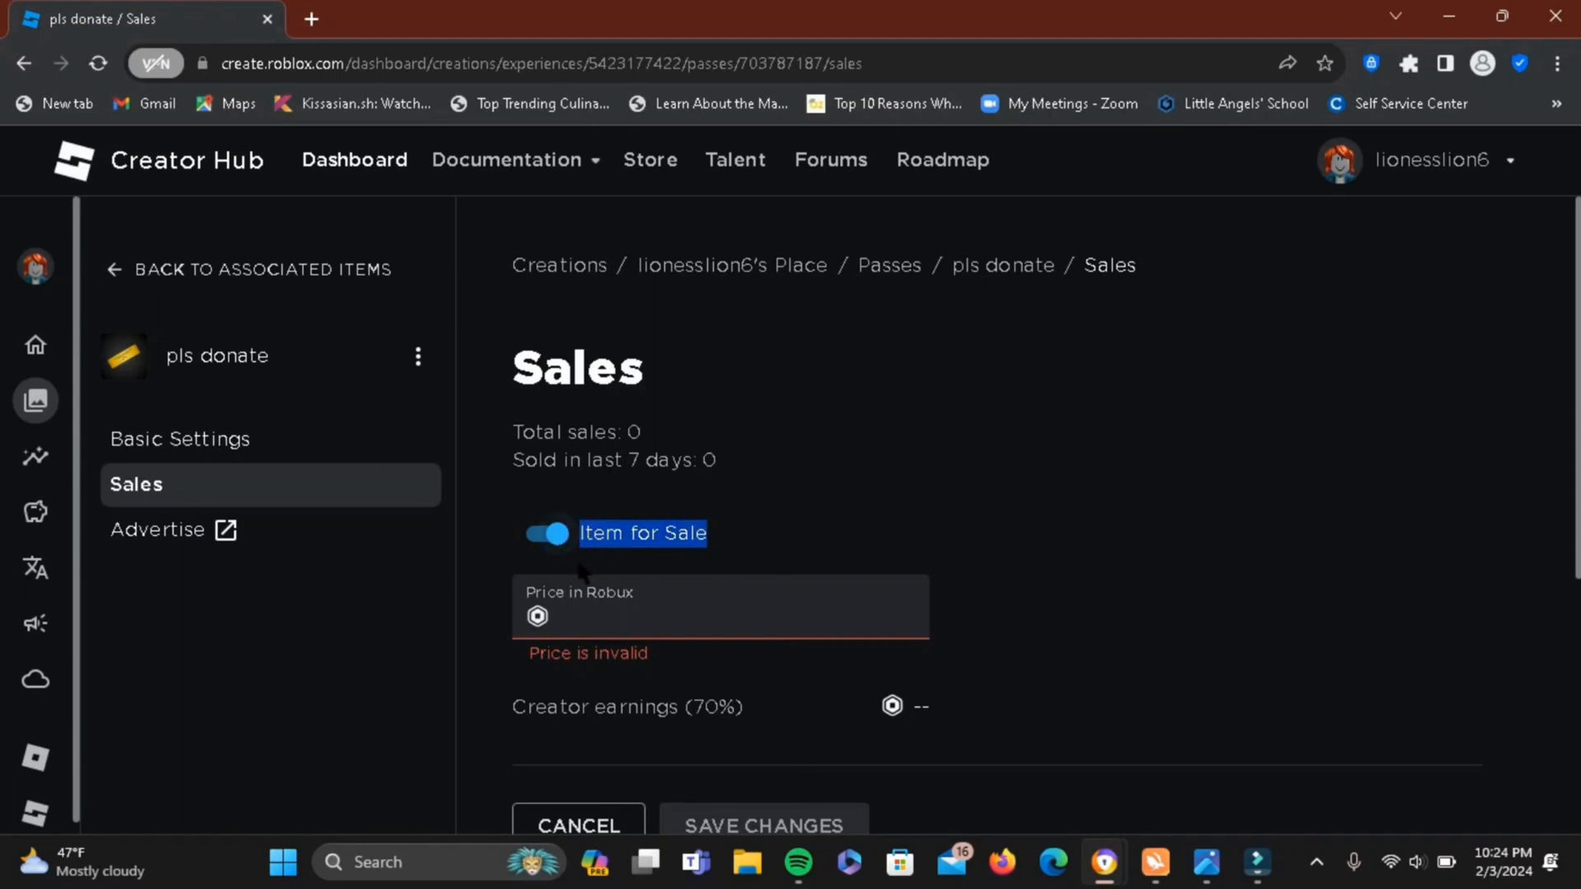
left_click(656, 616)
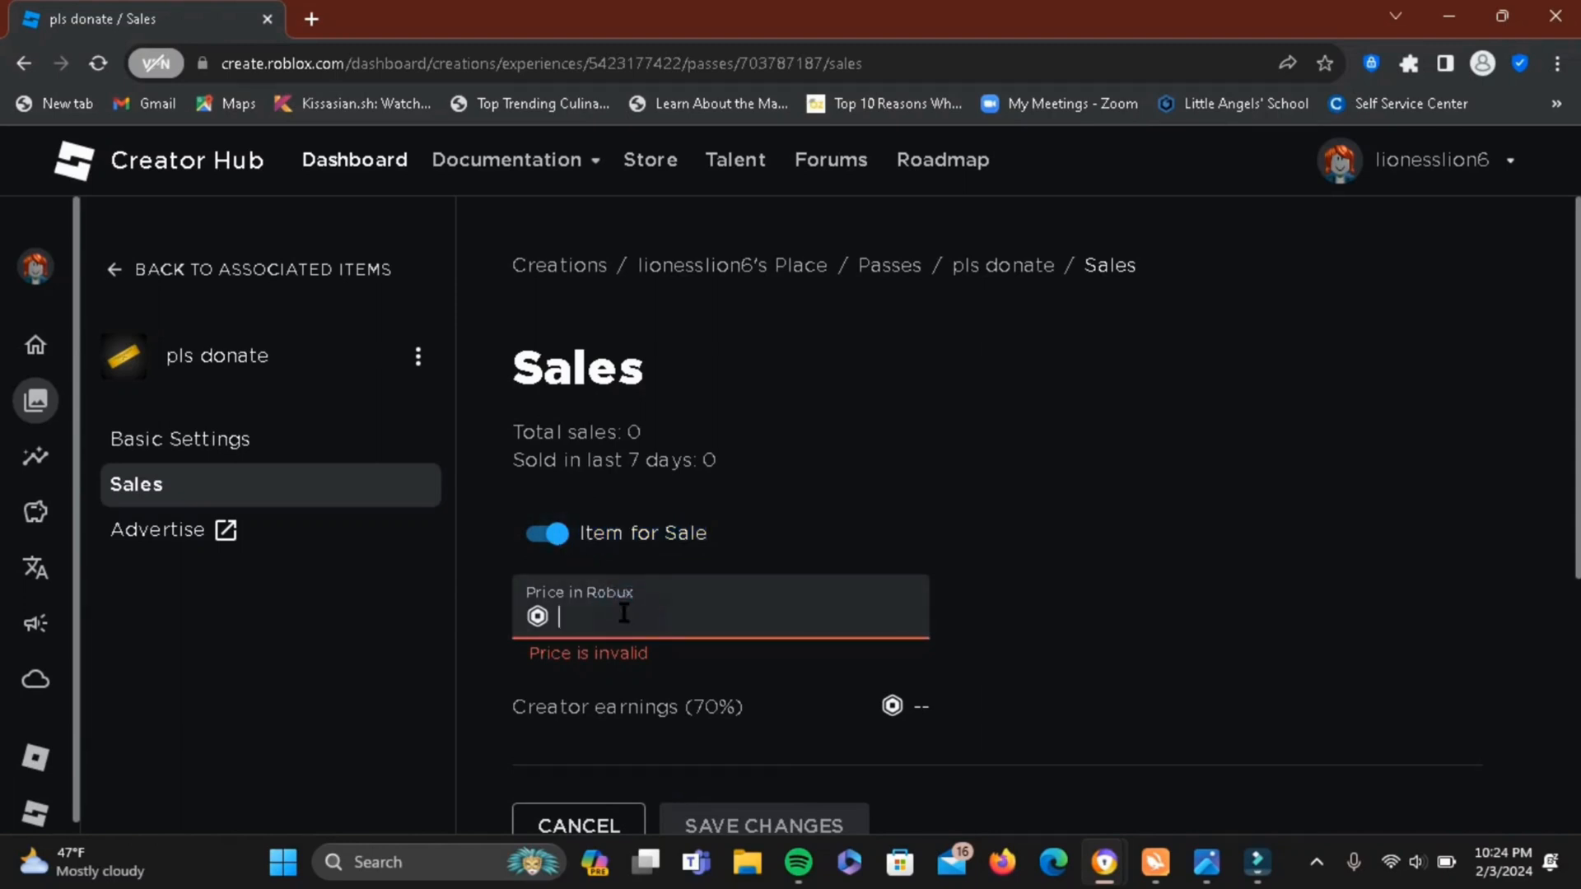
type("100")
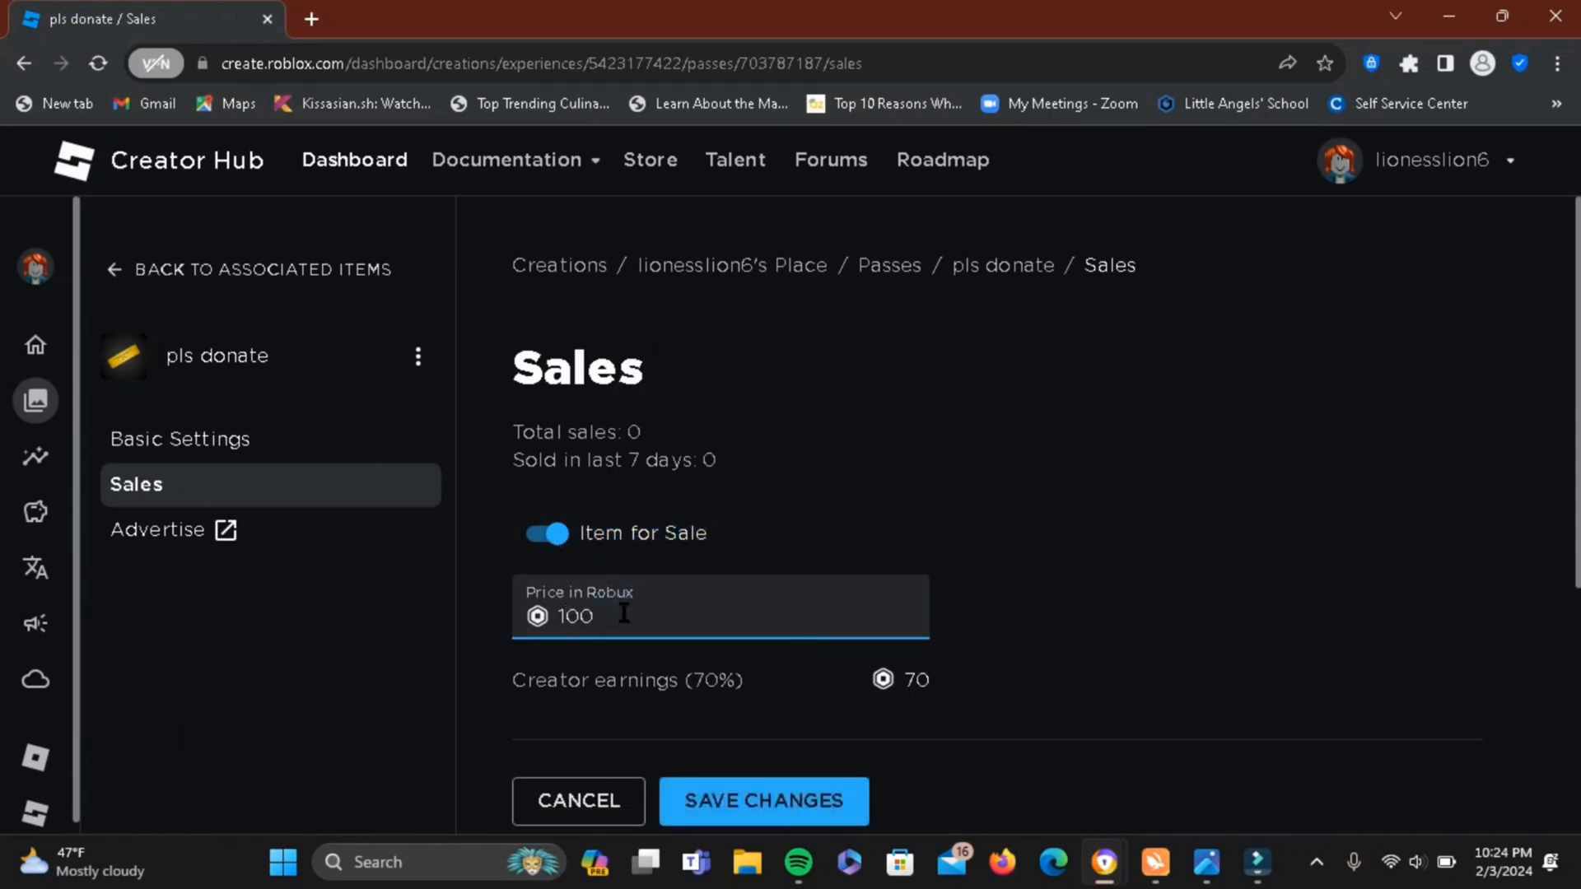
mouse_move(762, 802)
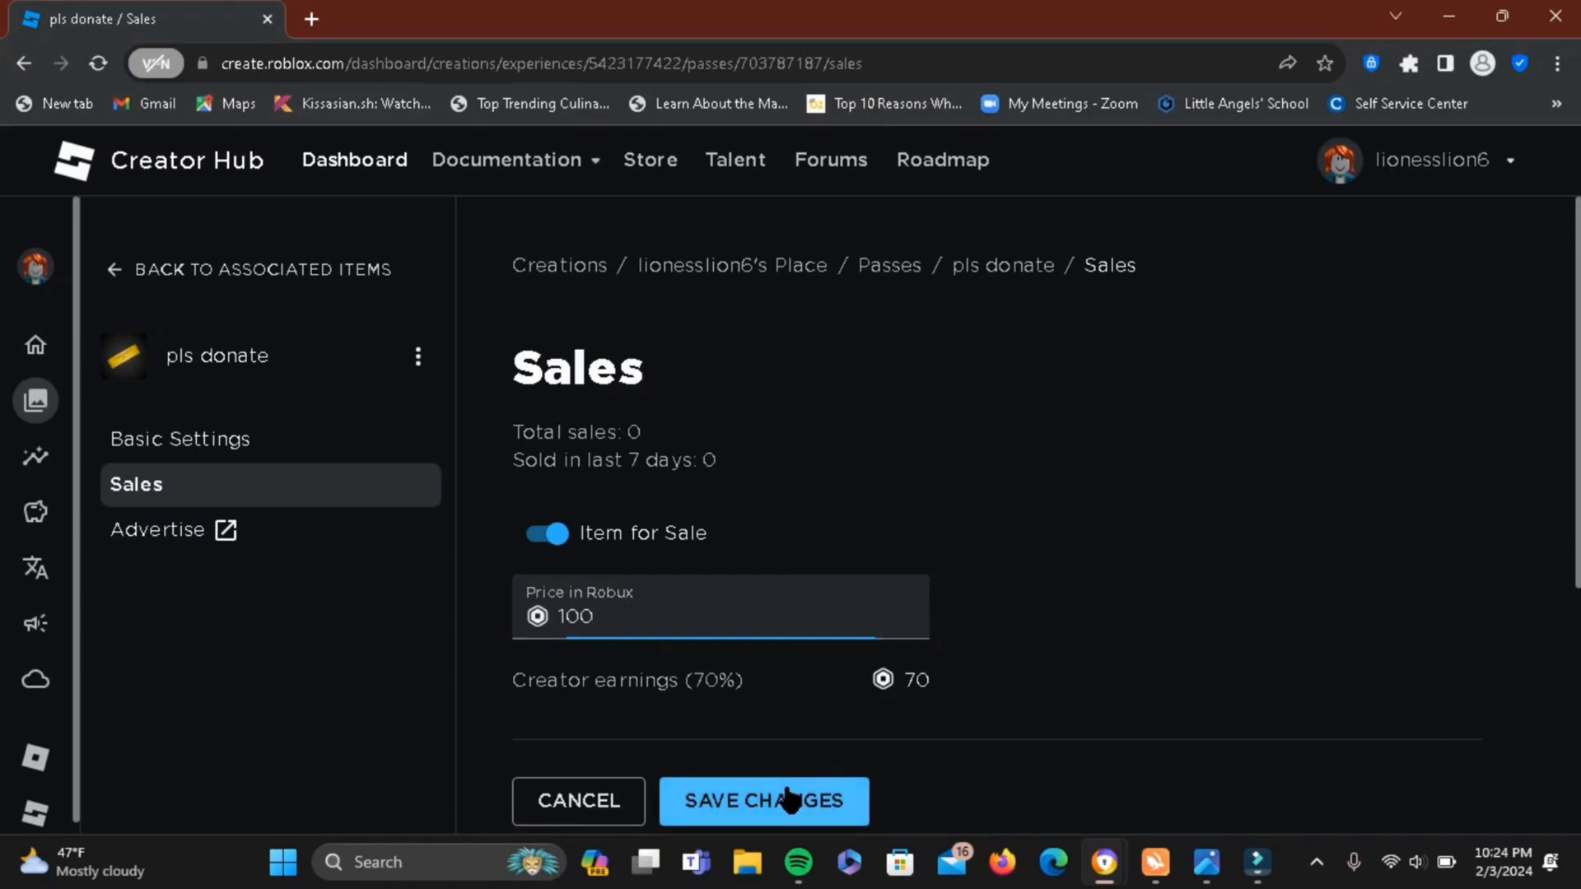
left_click(762, 800)
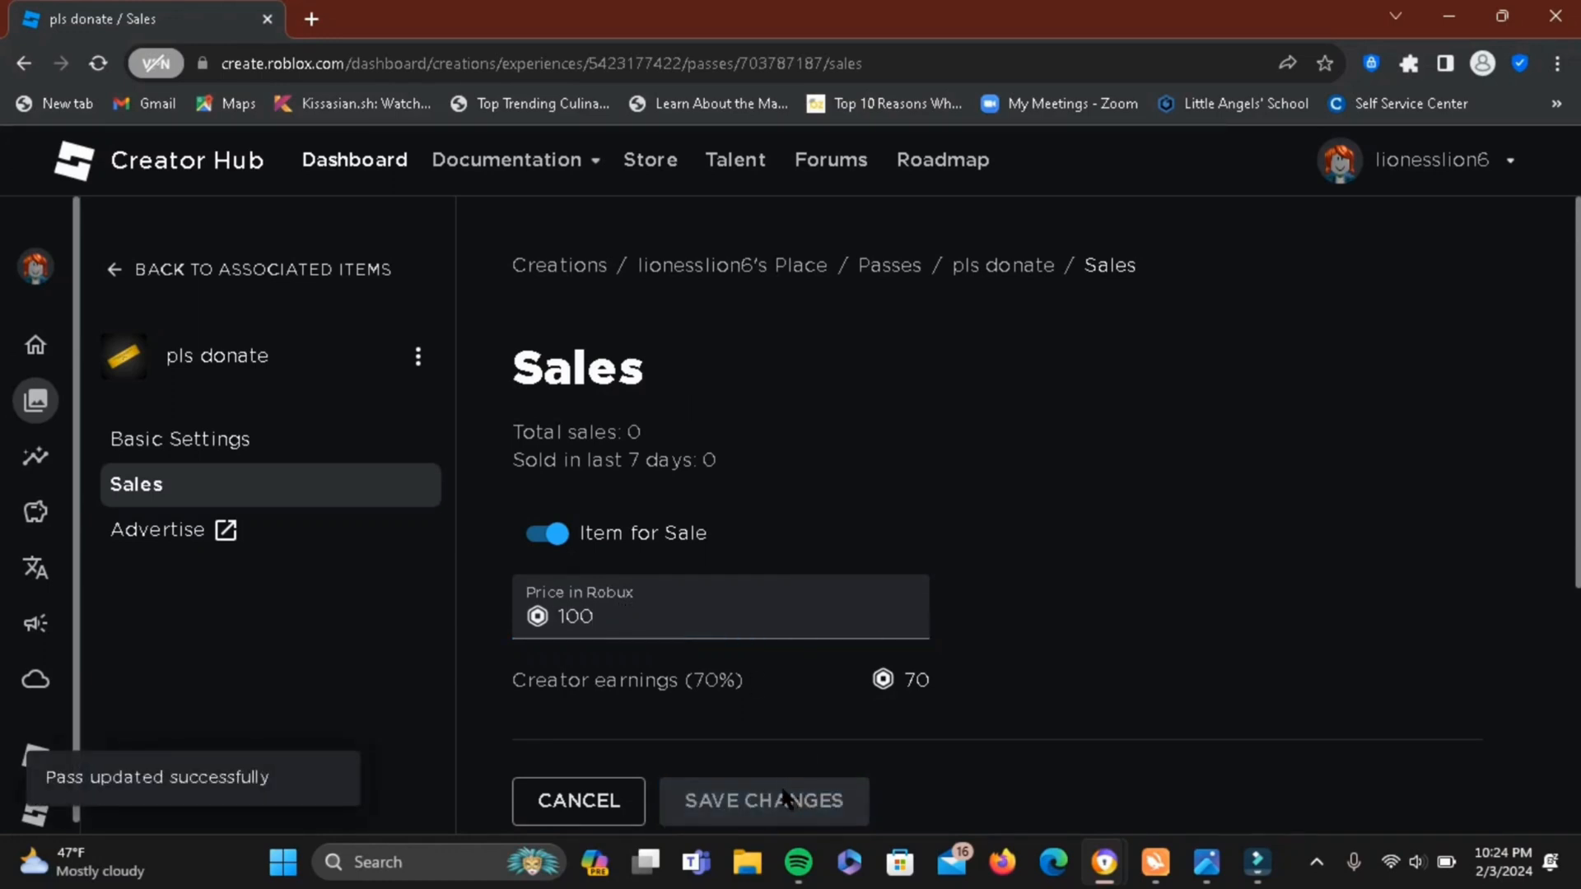